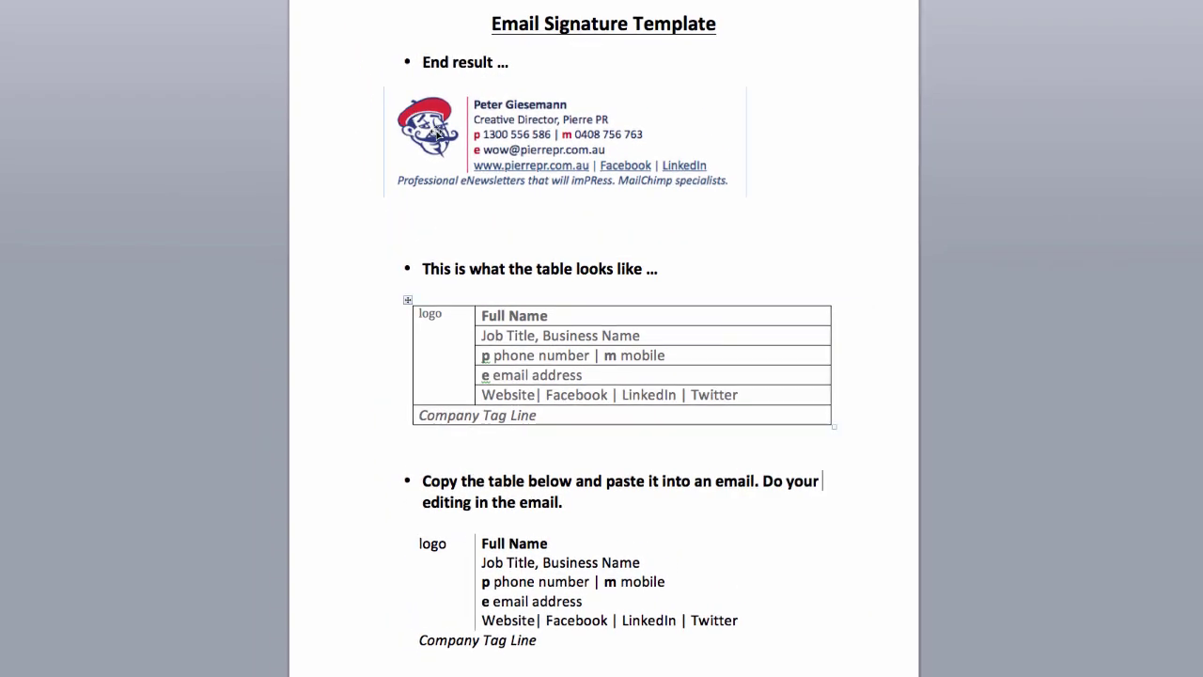
{"action": "mouse_move", "coordinate": [466, 130]}
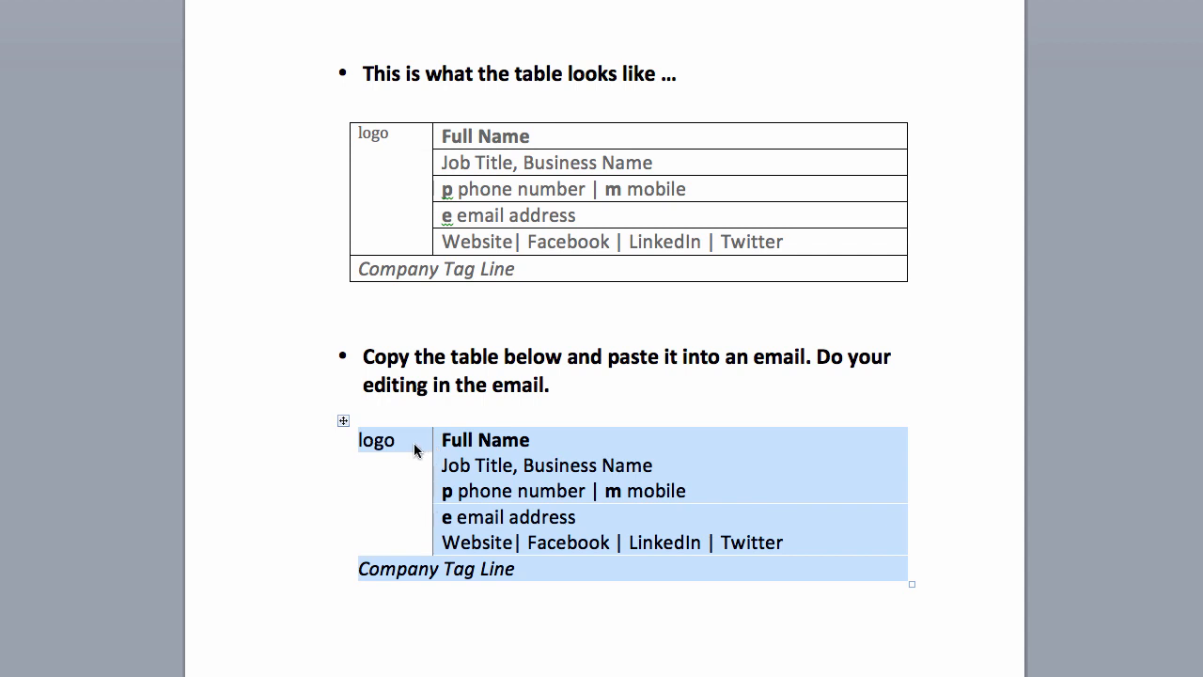
{"action": "mouse_move", "coordinate": [410, 440]}
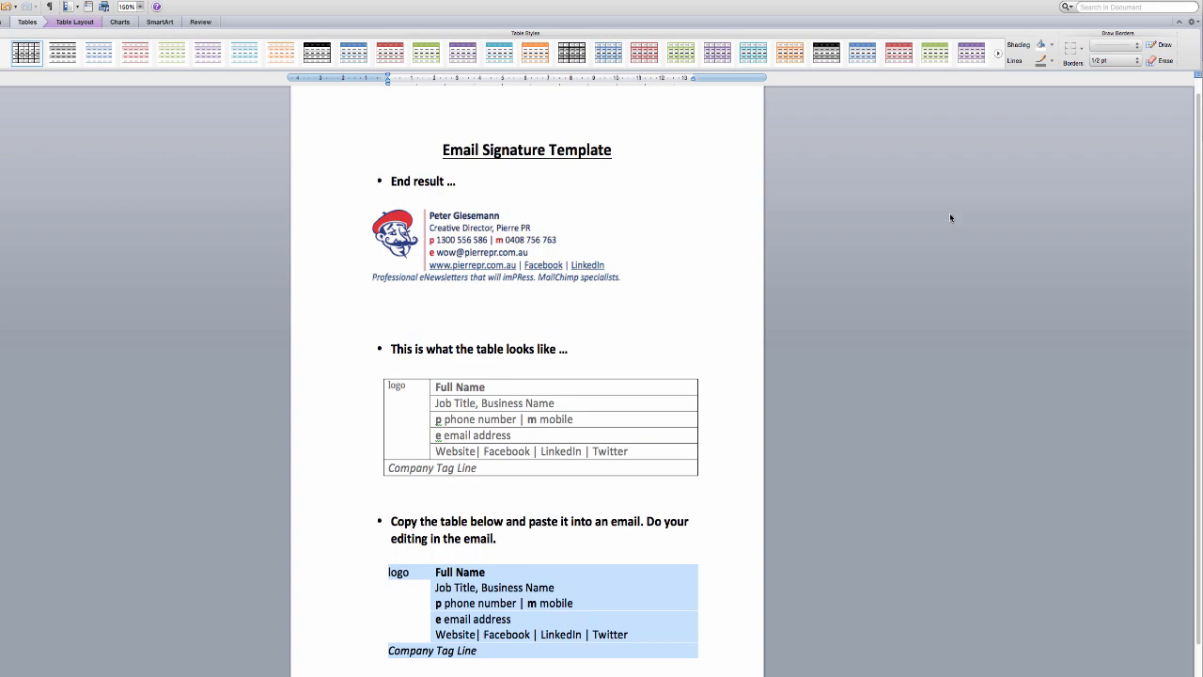
Choose More Colors… for the table border lines to reach the RGB Sliders dialog
{"action": "left_click", "coordinate": [934, 117]}
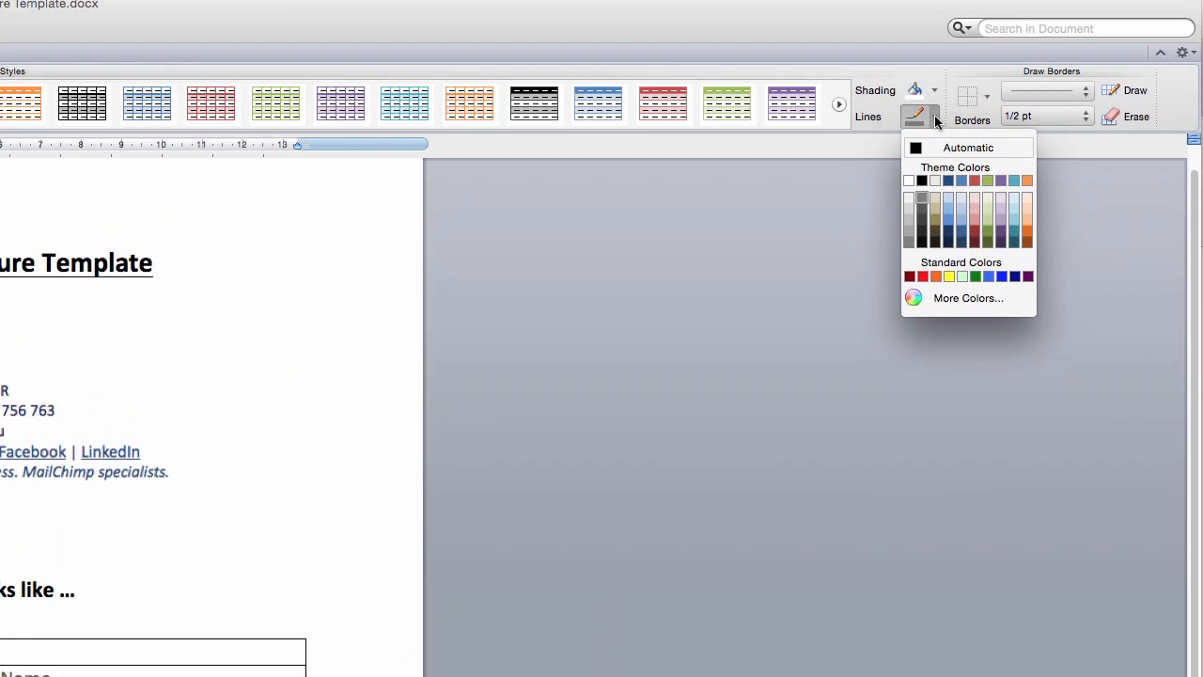
{"action": "left_click", "coordinate": [969, 297]}
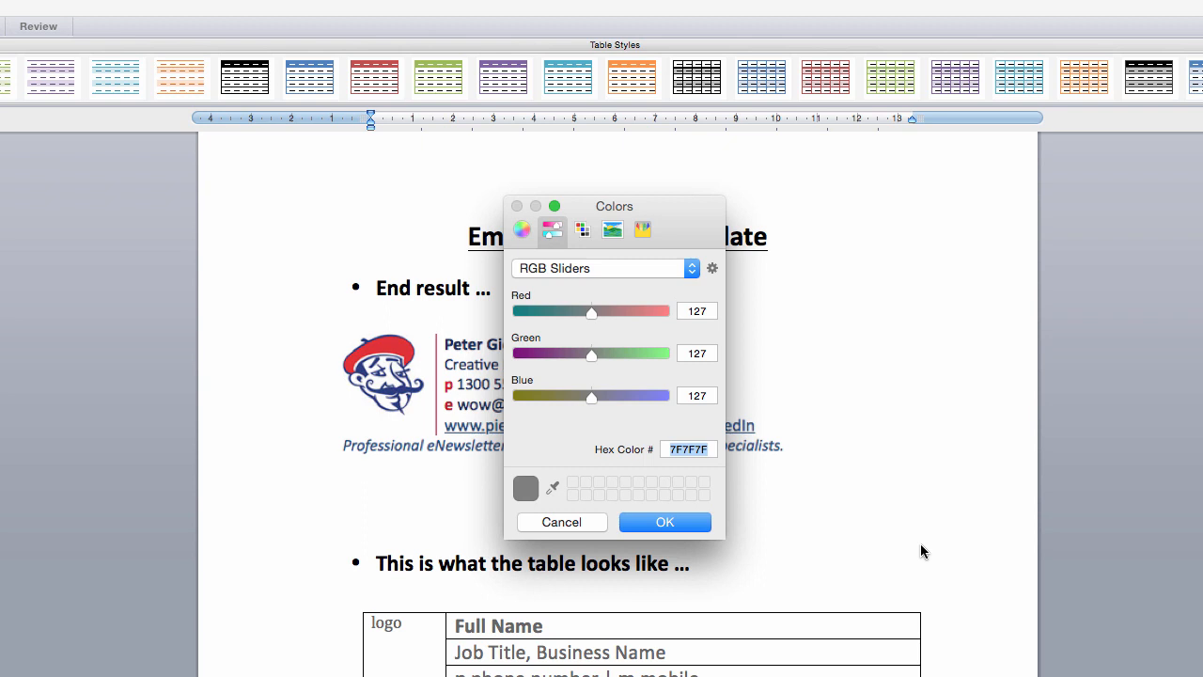
{"action": "mouse_move", "coordinate": [891, 525]}
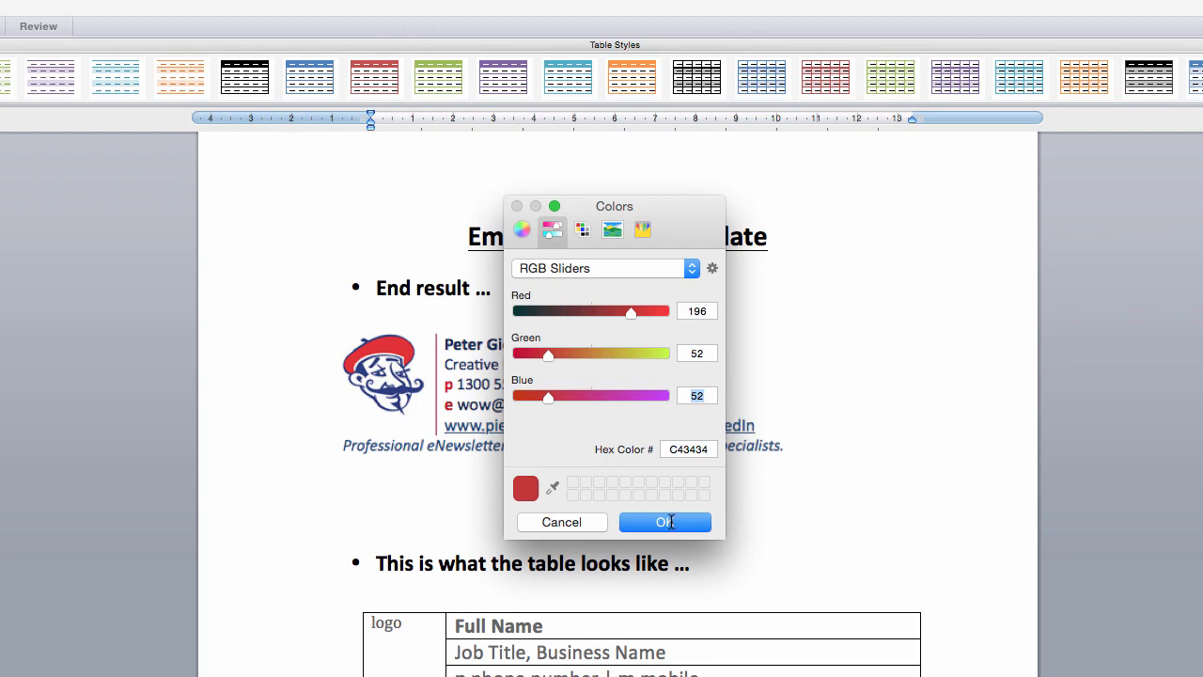
Confirm the custom red RGB 196, 52, 52 (C43434) as the table line colour
{"action": "left_click", "coordinate": [665, 522]}
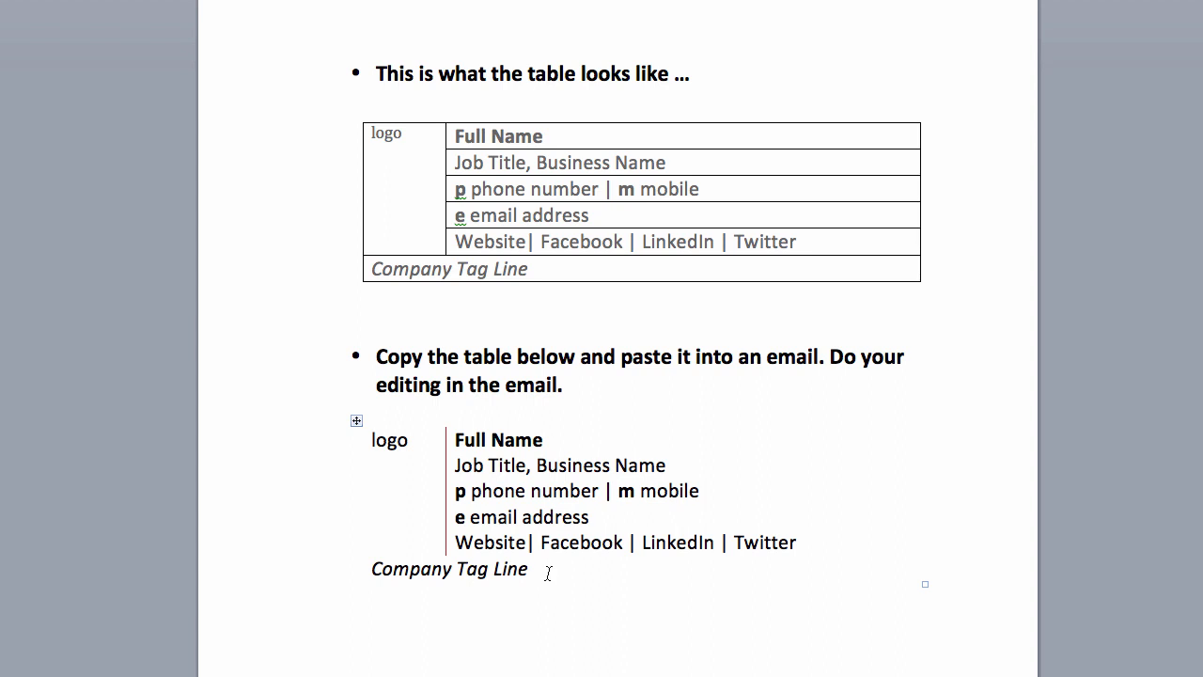
Switch from the Word template to the Outlook draft 'My new email signature'
{"action": "left_click", "coordinate": [355, 422]}
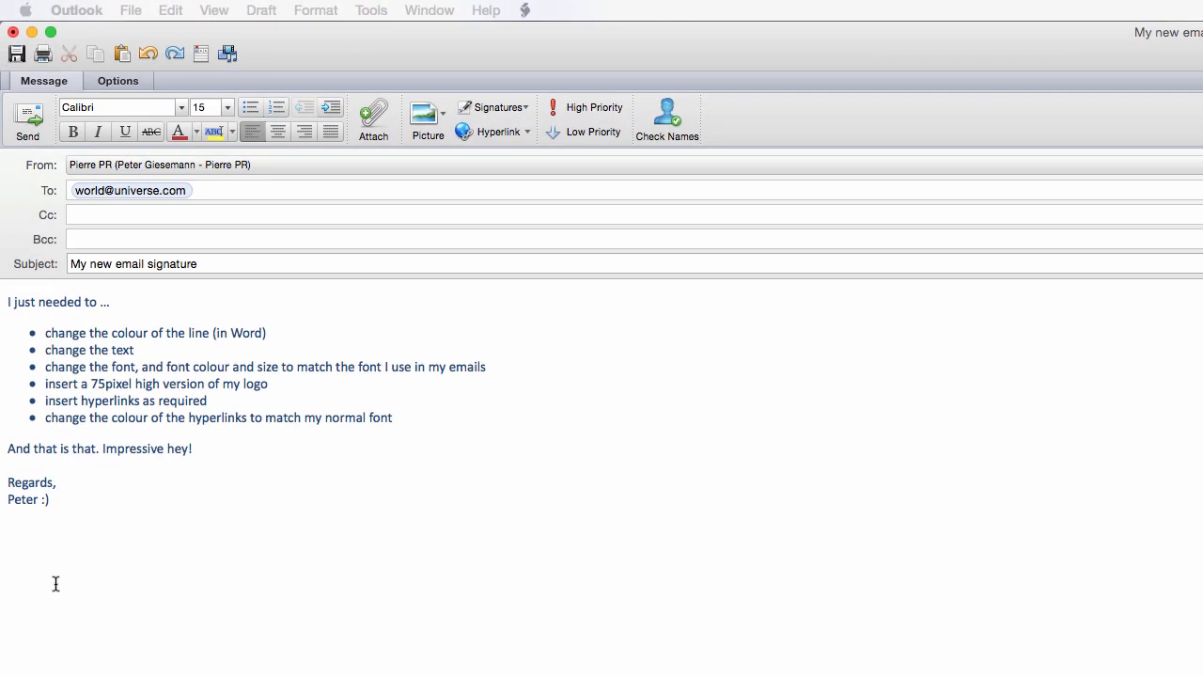
{"action": "mouse_move", "coordinate": [50, 594]}
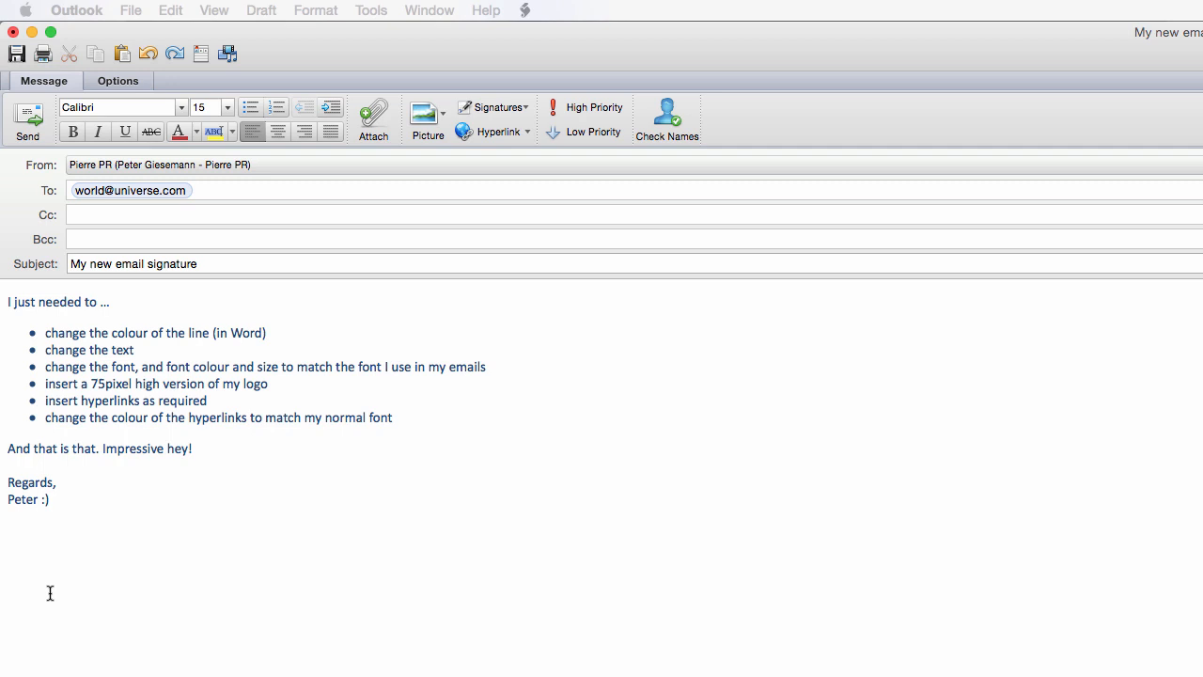
Place the insertion point below 'Peter :)' so the copied table can be pasted
{"action": "left_click", "coordinate": [185, 11]}
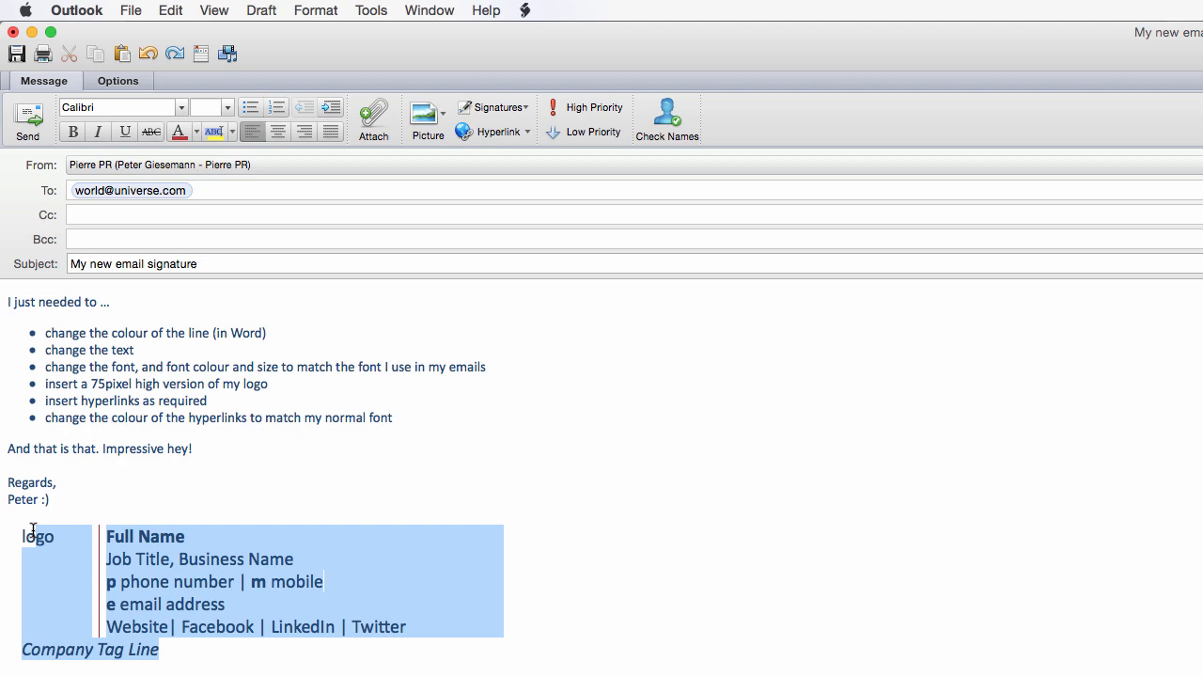
{"action": "mouse_move", "coordinate": [60, 538]}
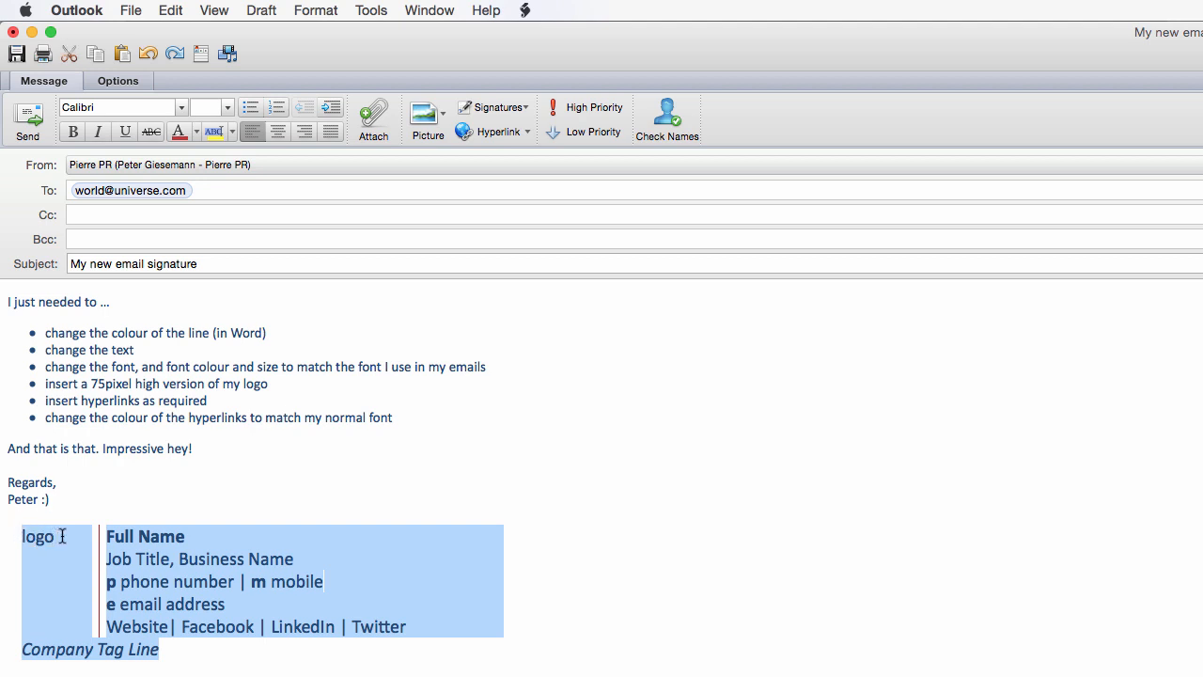
{"action": "mouse_move", "coordinate": [609, 605]}
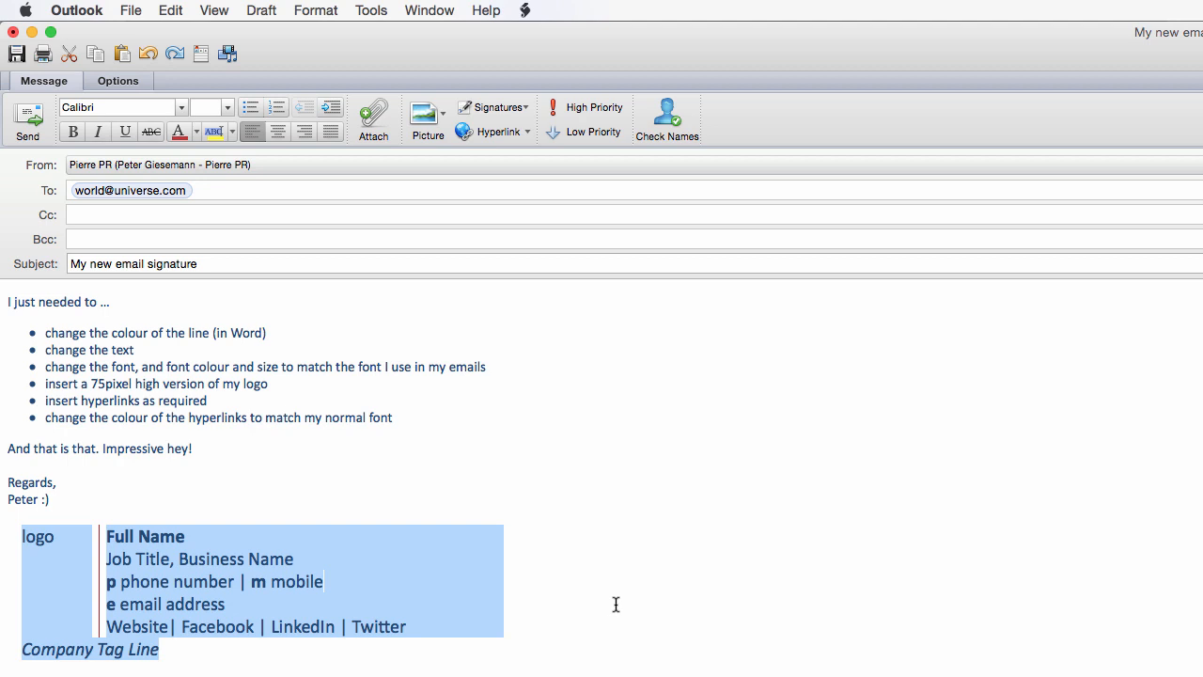
{"action": "mouse_move", "coordinate": [15, 318]}
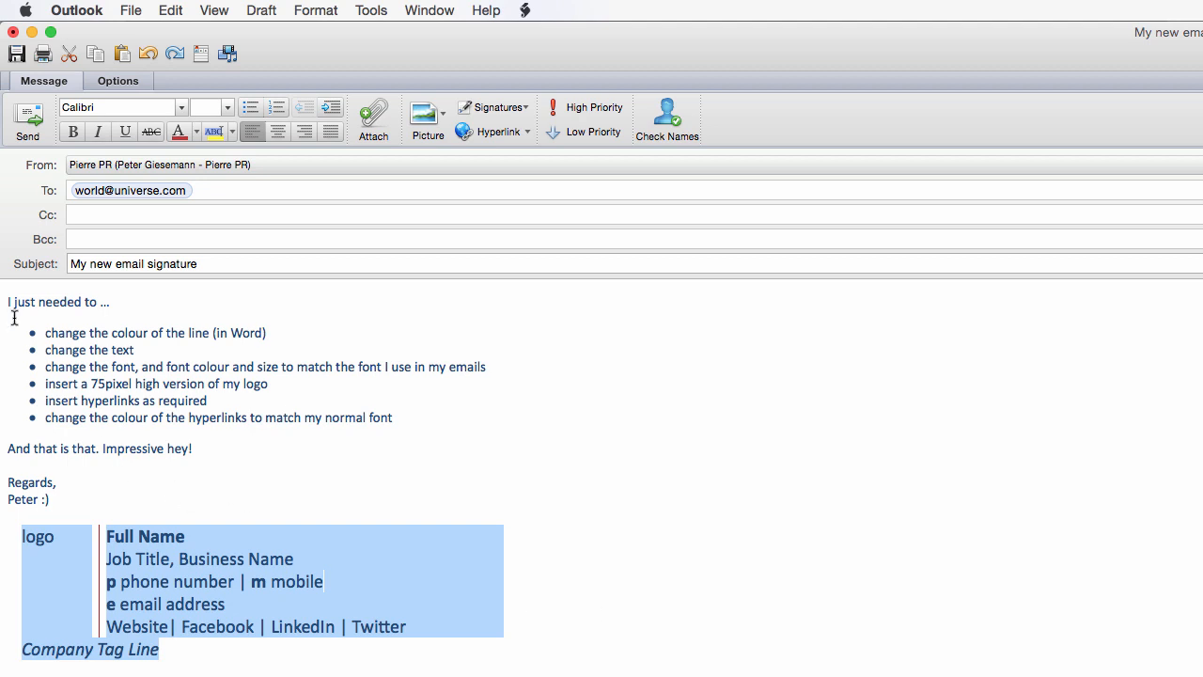
{"action": "mouse_move", "coordinate": [111, 451]}
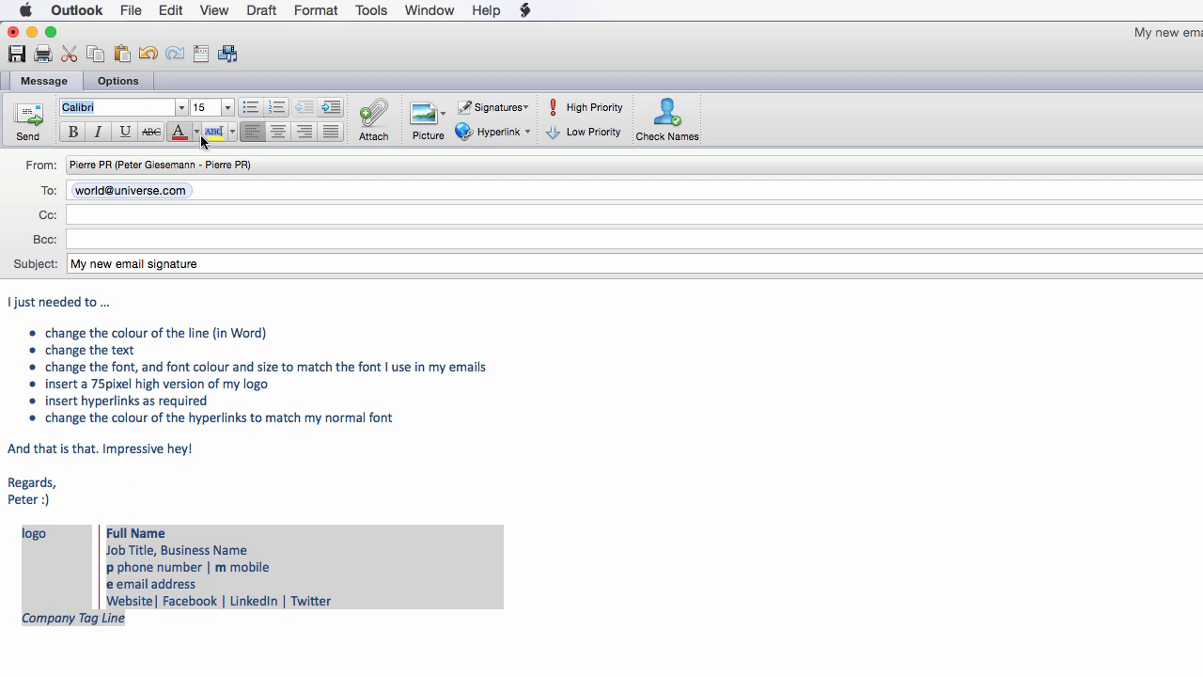
Give the pasted signature table text the dark blue font colour of the message body
{"action": "left_click", "coordinate": [191, 131]}
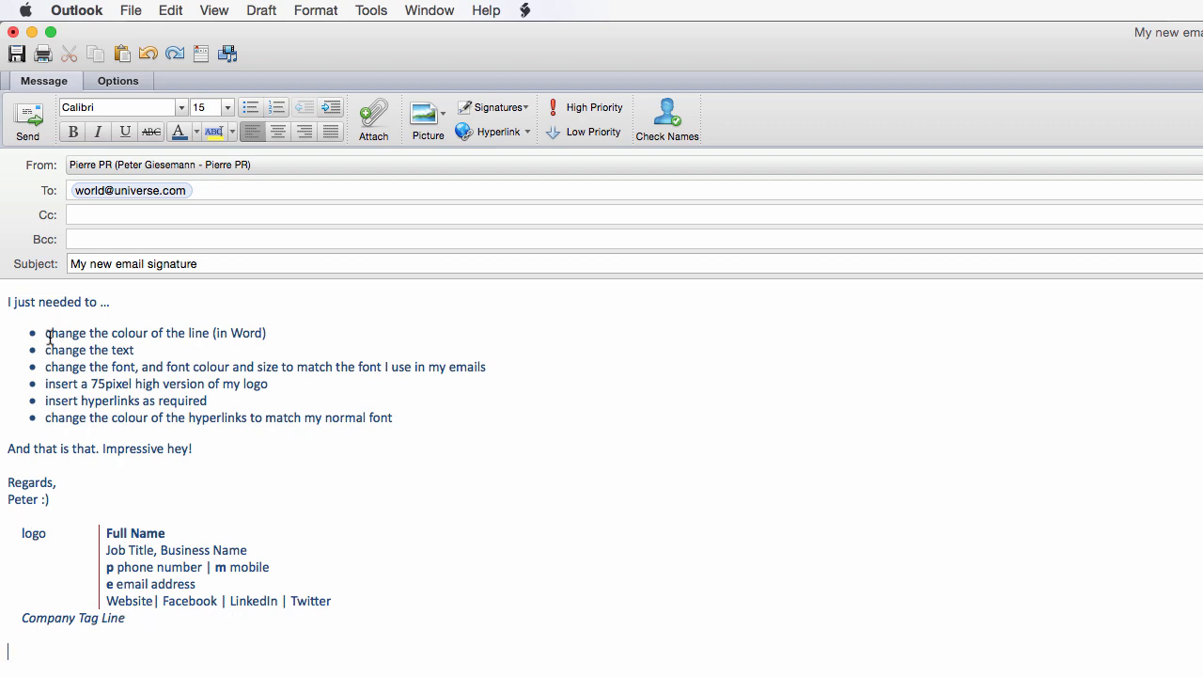
{"action": "mouse_move", "coordinate": [124, 639]}
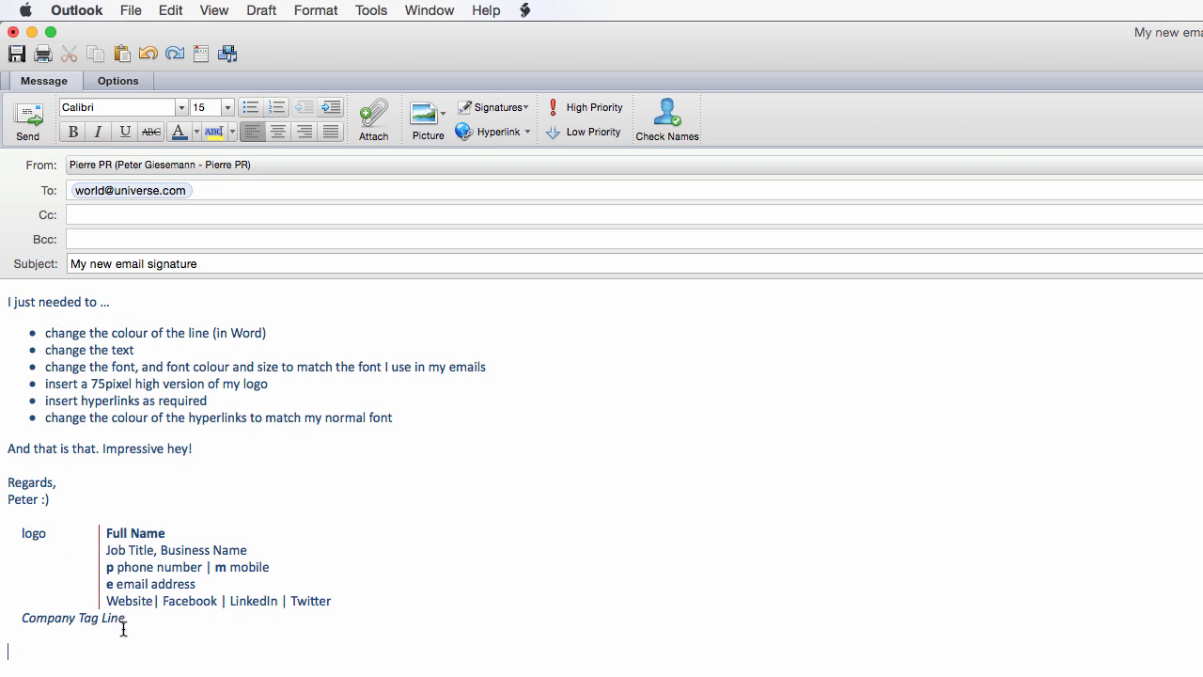
{"action": "mouse_move", "coordinate": [58, 534]}
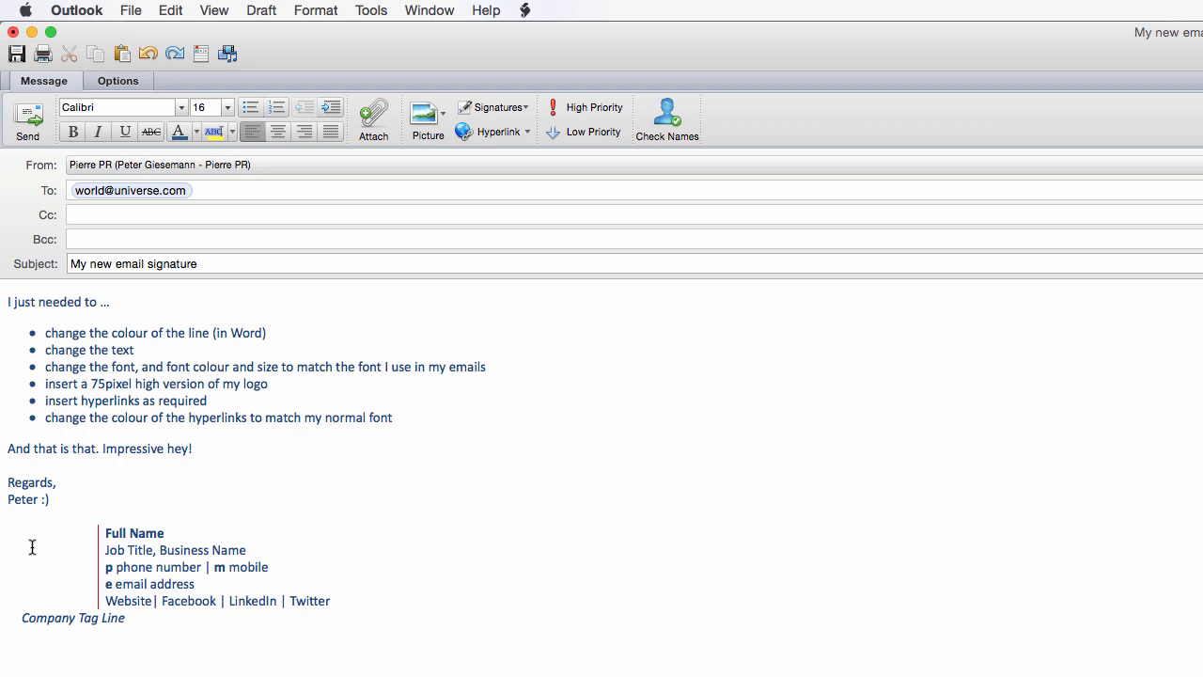
Insert the cartoon logo image from file into the emptied logo cell
{"action": "left_click", "coordinate": [23, 553]}
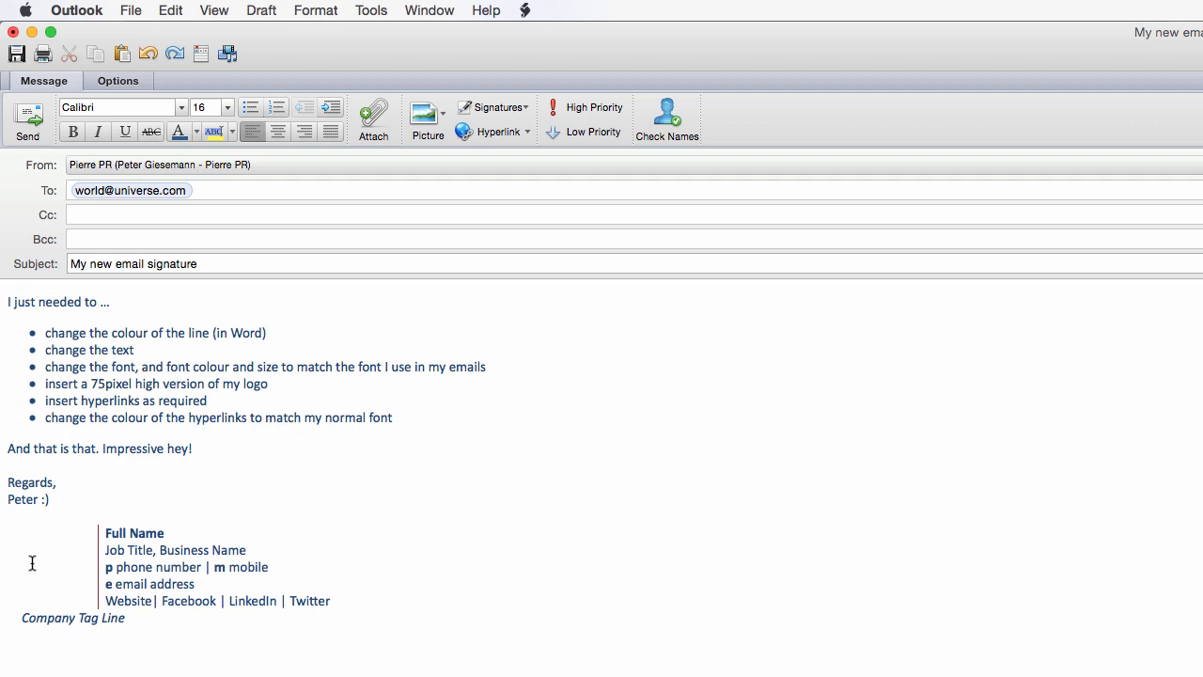
{"action": "mouse_move", "coordinate": [255, 367]}
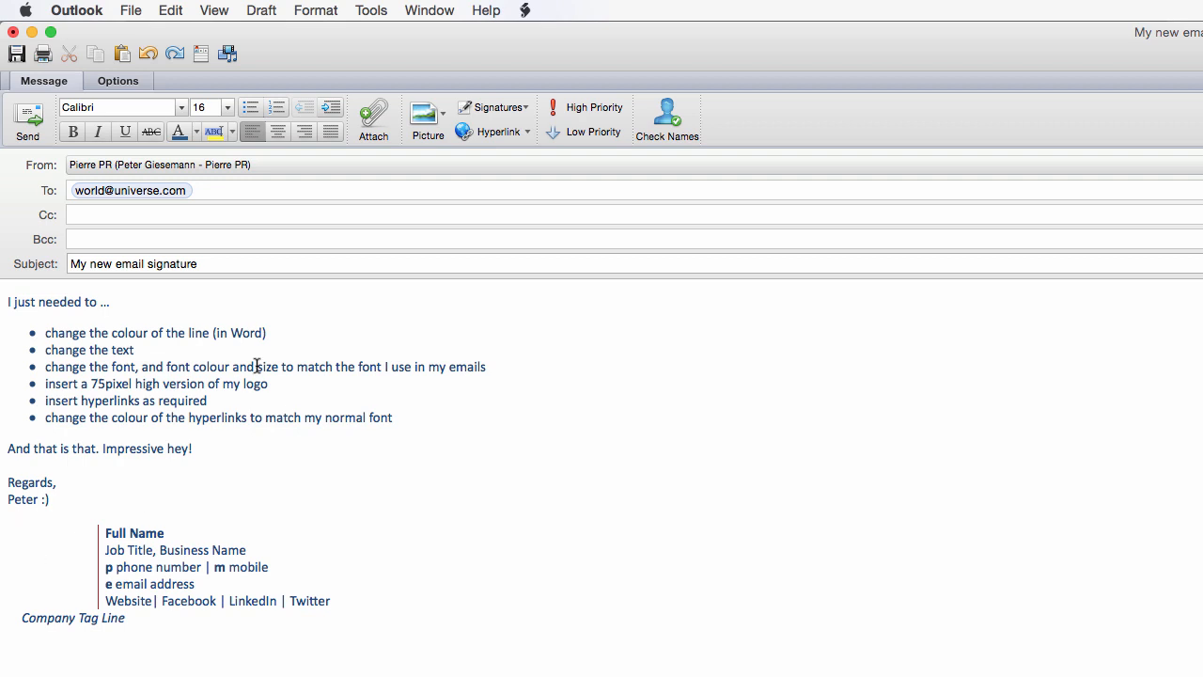
{"action": "left_click", "coordinate": [427, 111]}
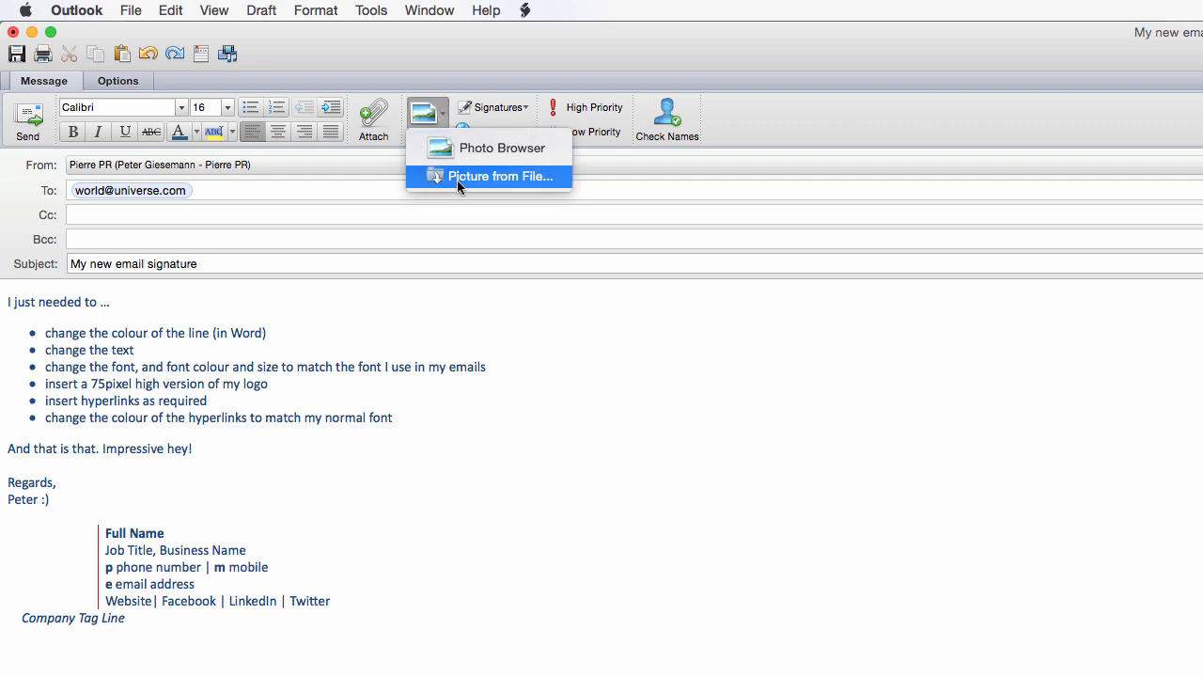
{"action": "left_click", "coordinate": [500, 177]}
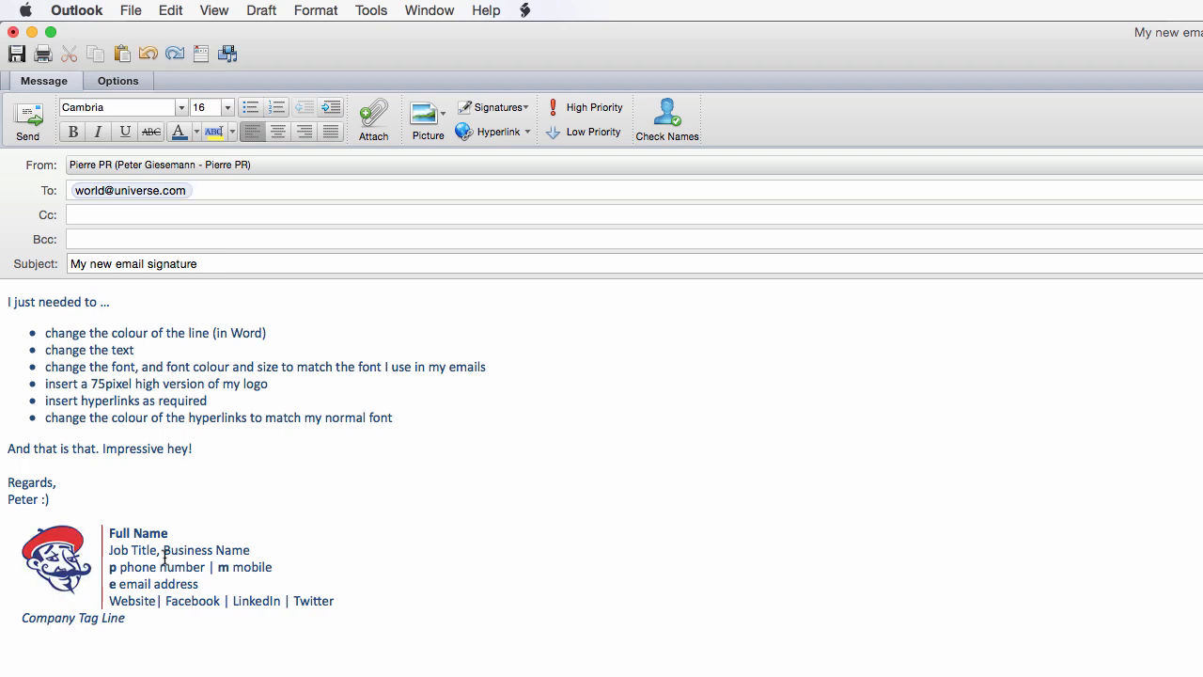
Replace the Full Name placeholder with 'Peter Giesemann'
{"action": "double_click", "coordinate": [140, 533]}
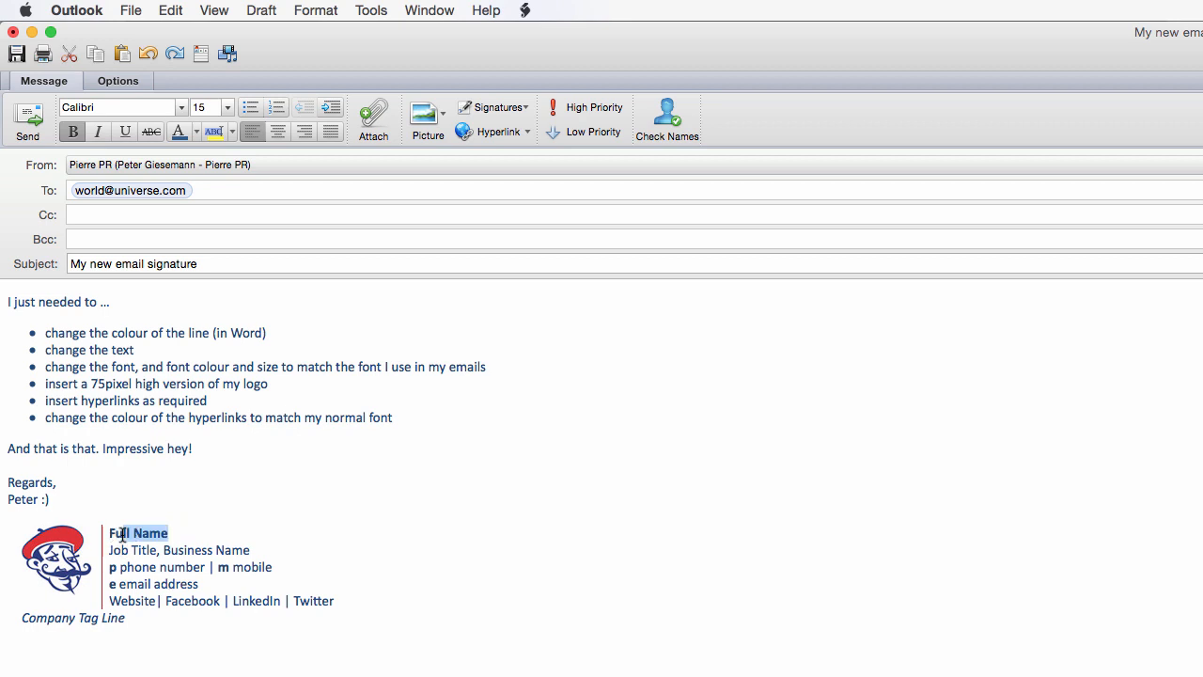
{"action": "type", "text": "Peter Giesemann"}
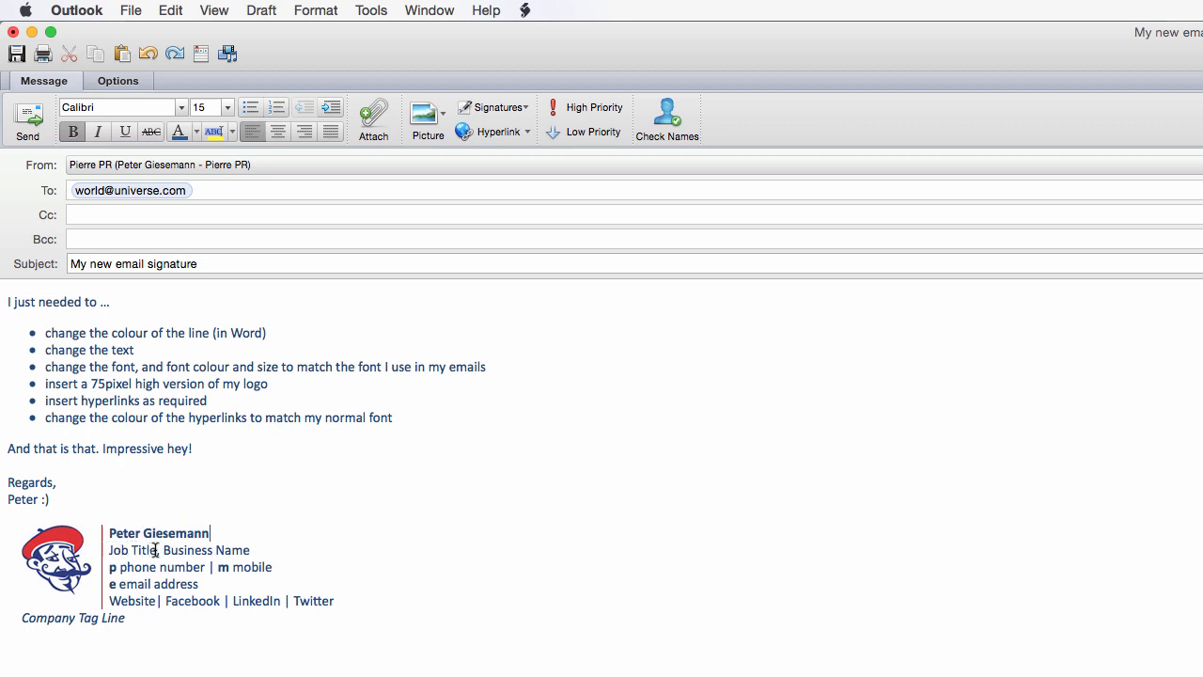
{"action": "double_click", "coordinate": [132, 549]}
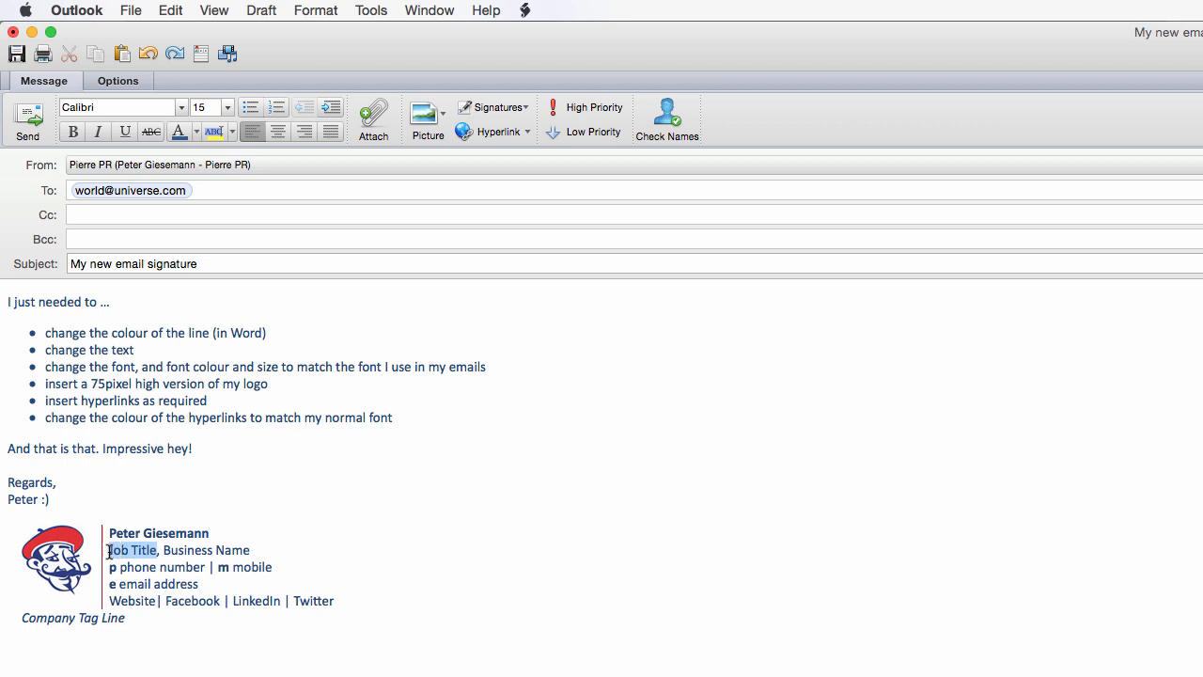
{"action": "double_click", "coordinate": [131, 549]}
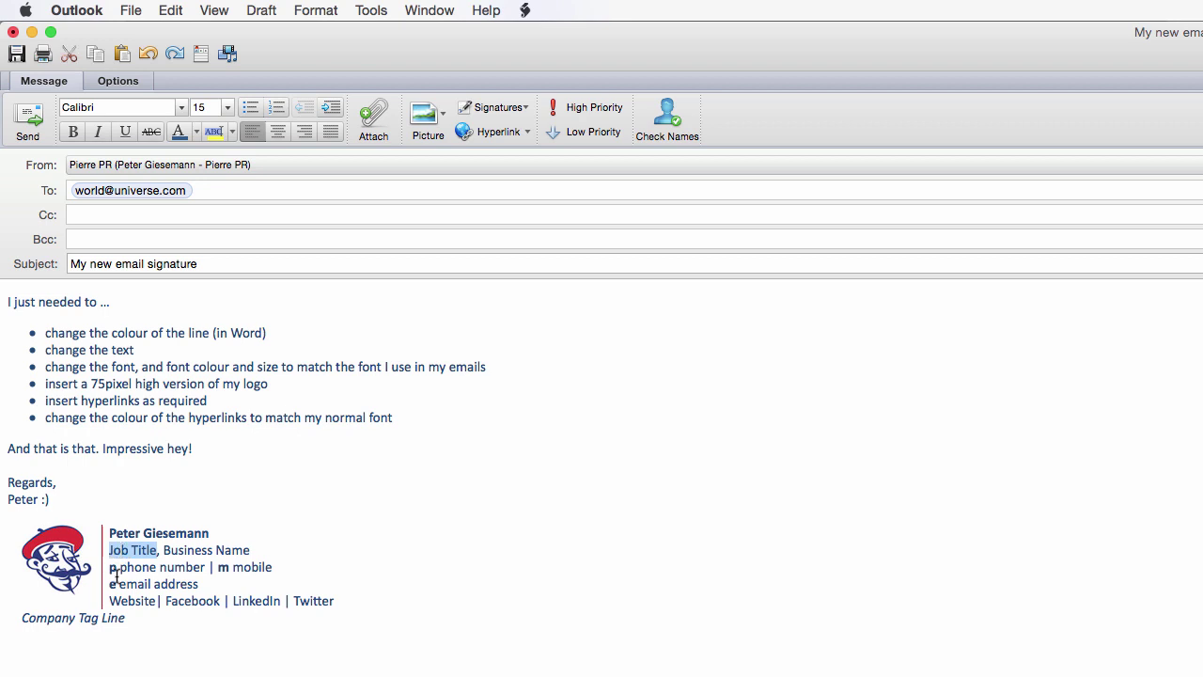
{"action": "type", "text": "Creative Director, P"}
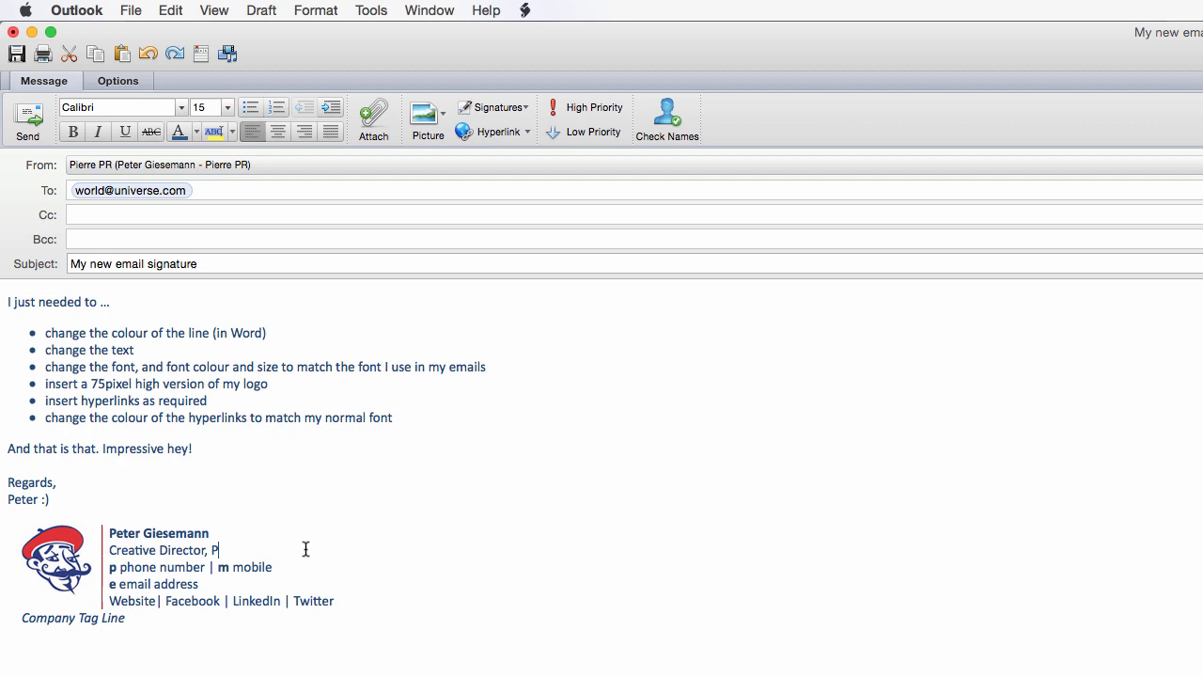
{"action": "type", "text": "ierre PR"}
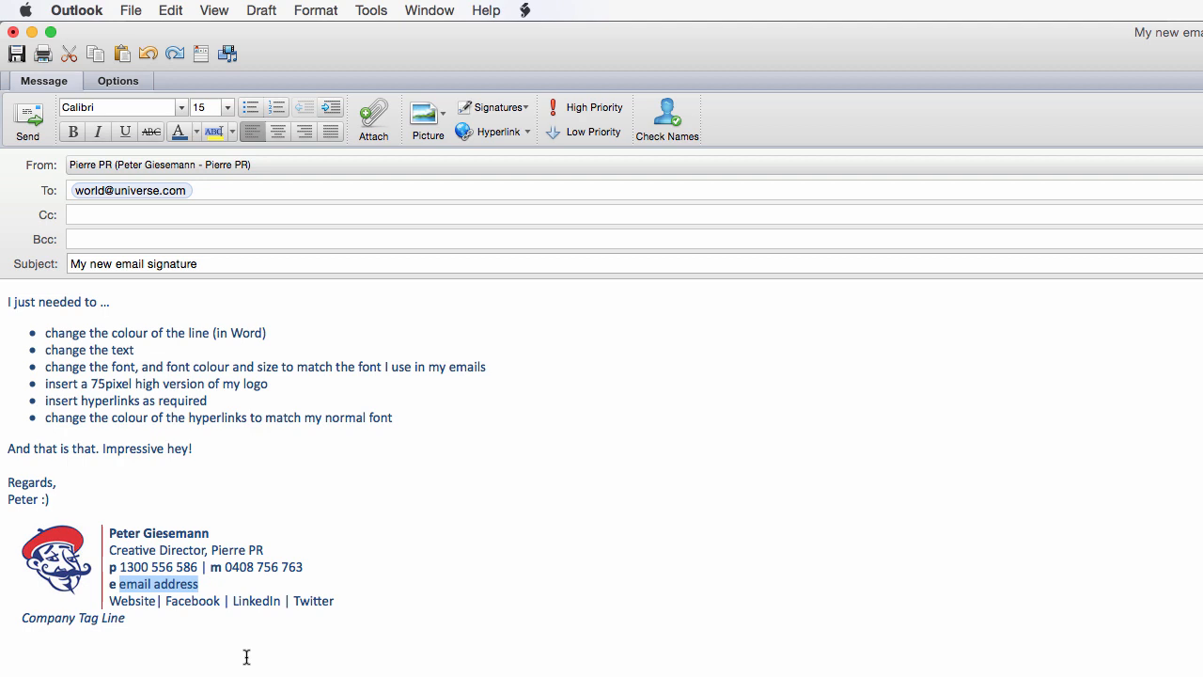
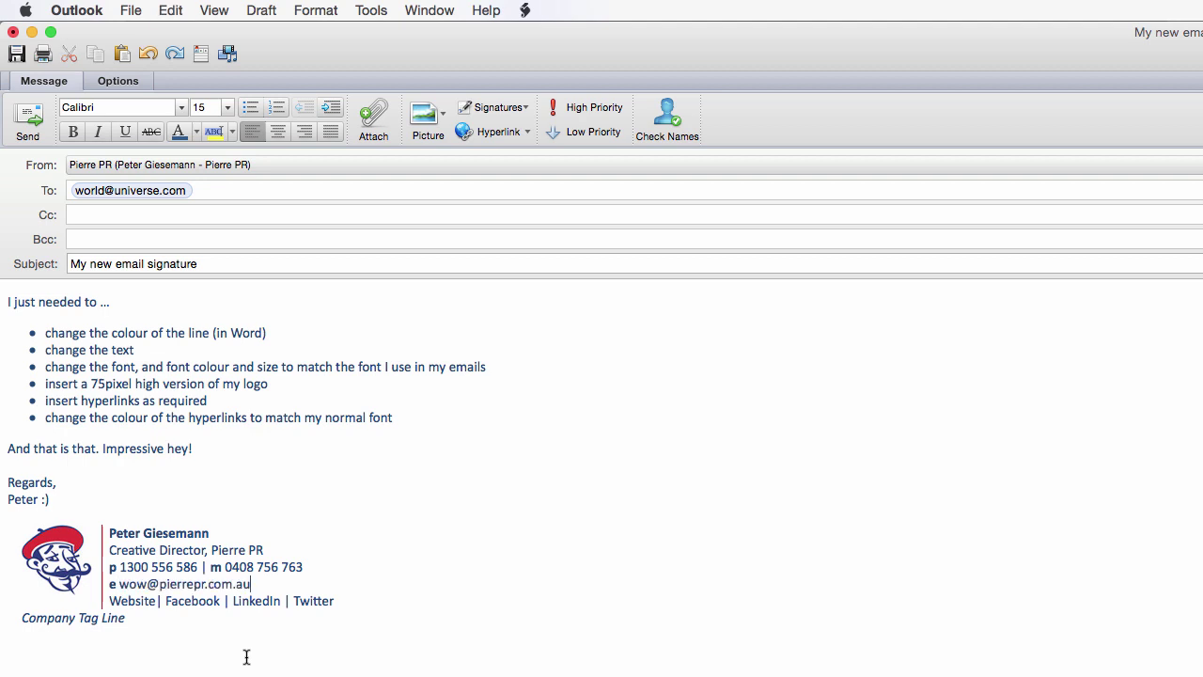
{"action": "mouse_move", "coordinate": [165, 633]}
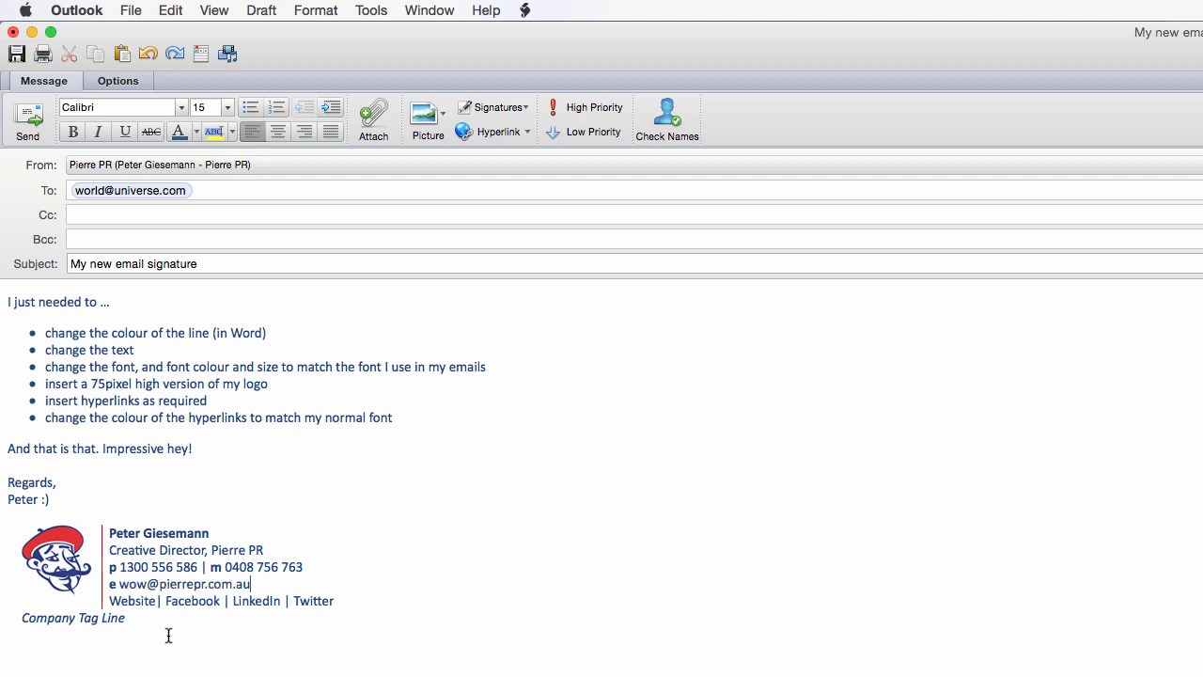
{"action": "mouse_move", "coordinate": [143, 621]}
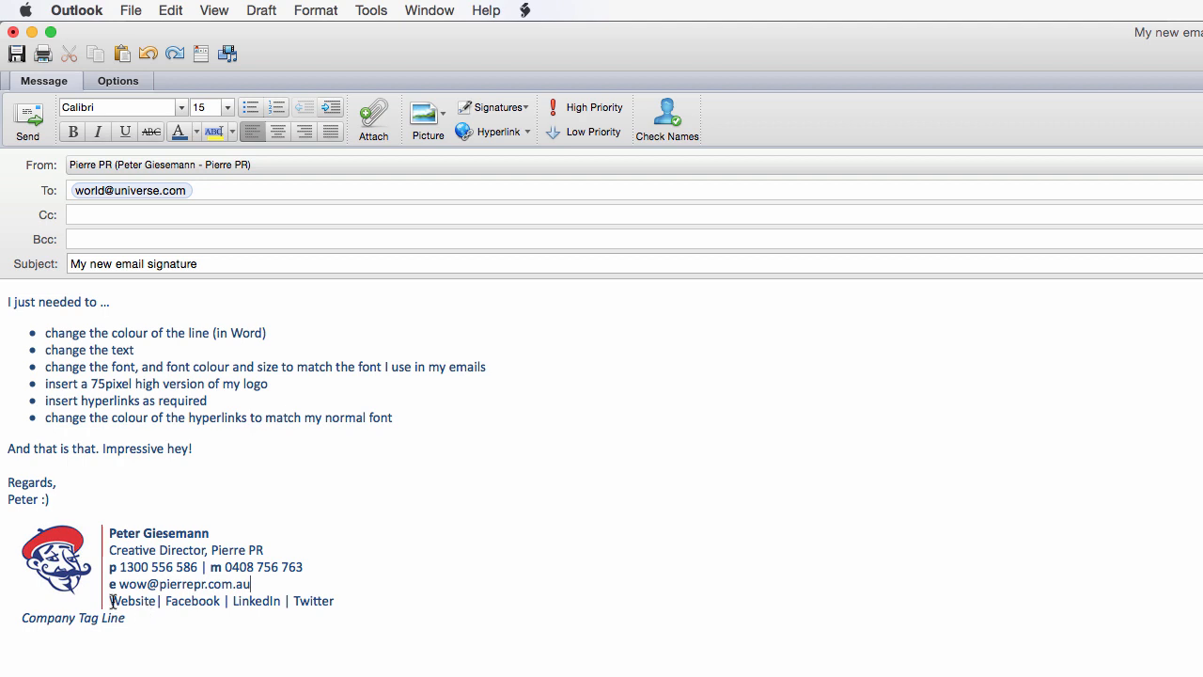
{"action": "mouse_move", "coordinate": [242, 605]}
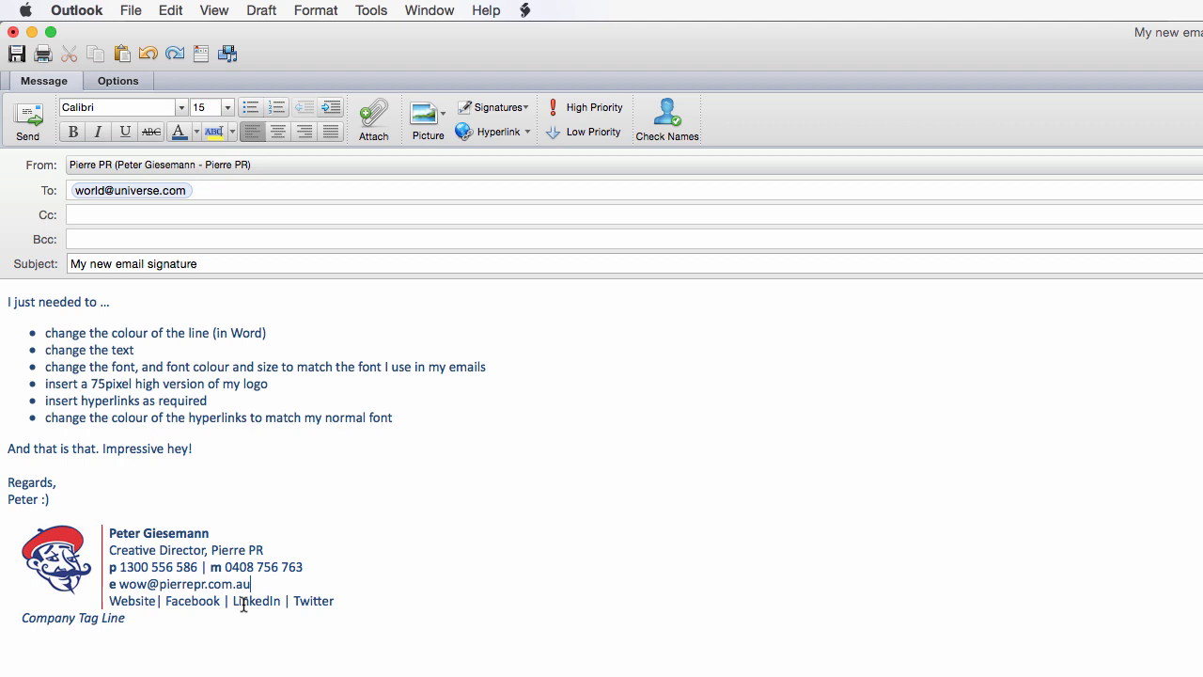
{"action": "mouse_move", "coordinate": [342, 604]}
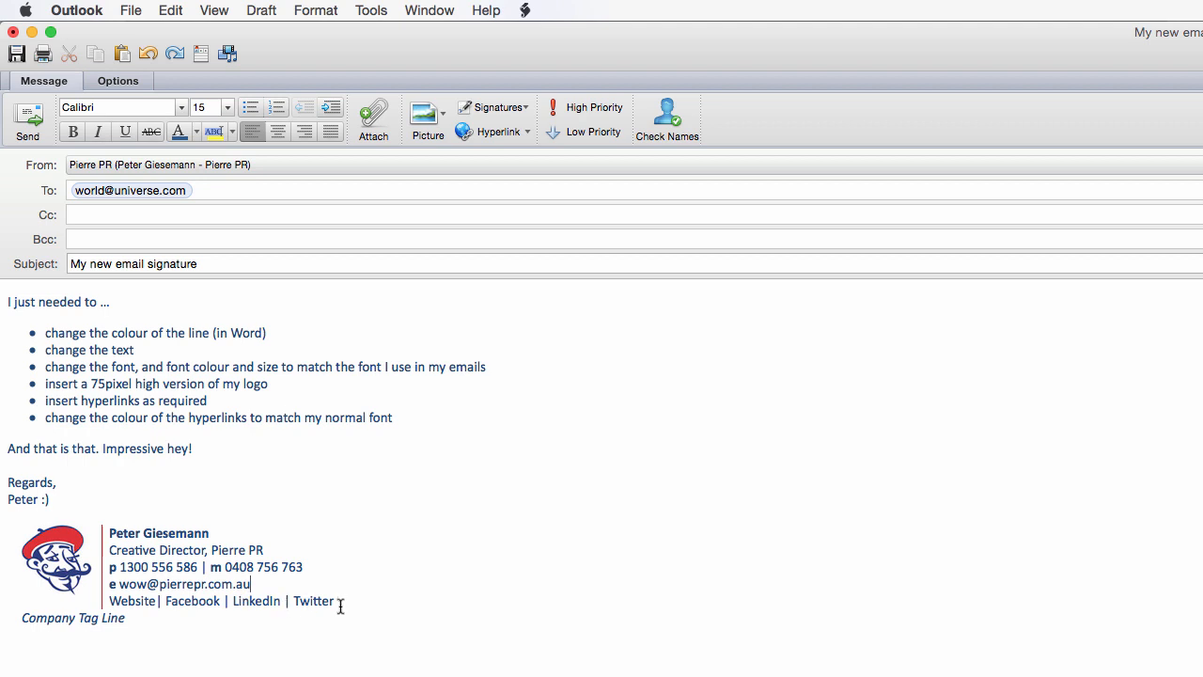
{"action": "mouse_move", "coordinate": [354, 602]}
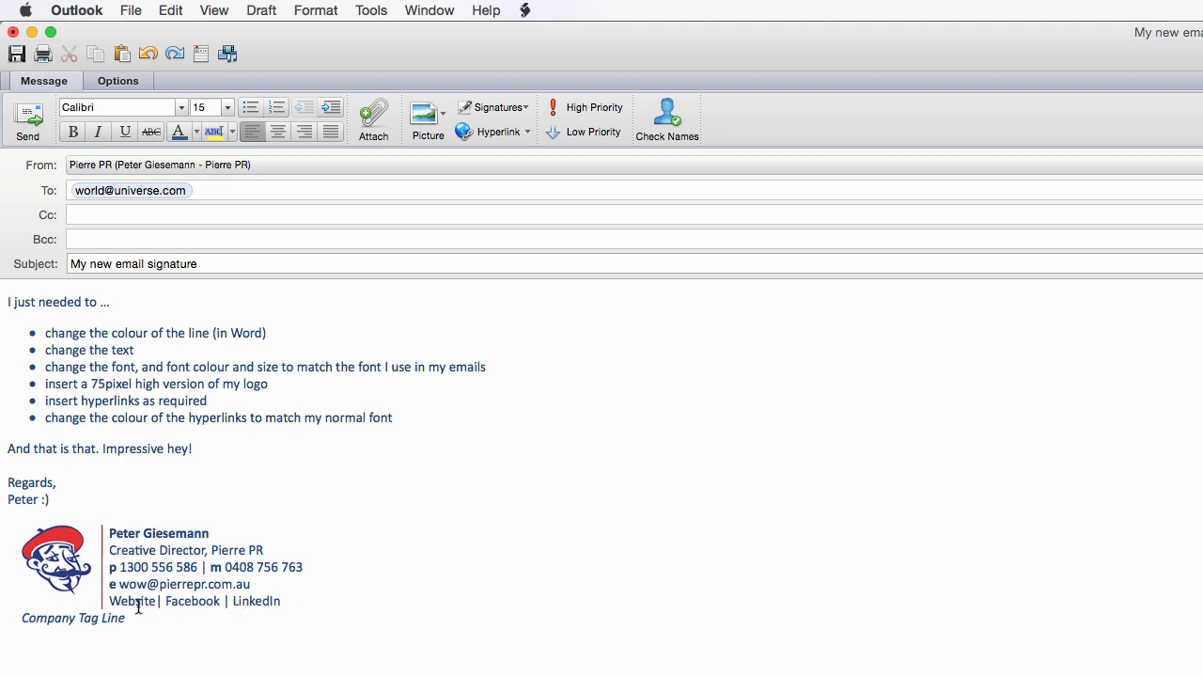
{"action": "mouse_move", "coordinate": [158, 604]}
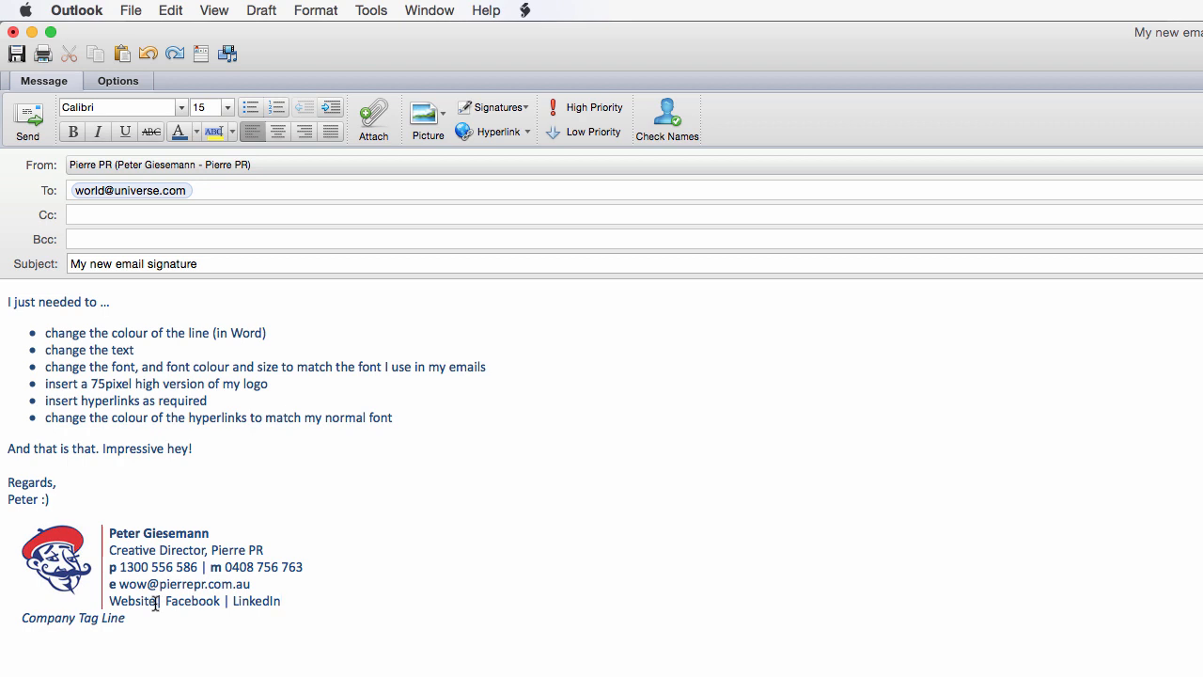
{"action": "double_click", "coordinate": [131, 602]}
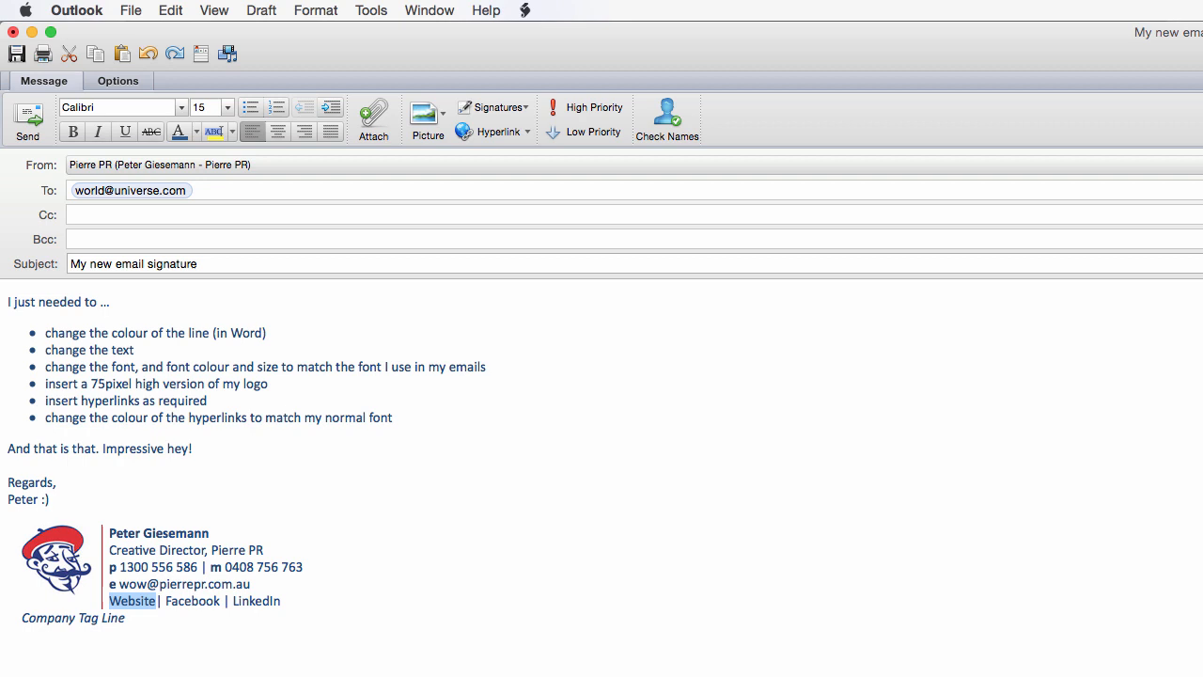
{"action": "type", "text": "www.pierrepr.com.au"}
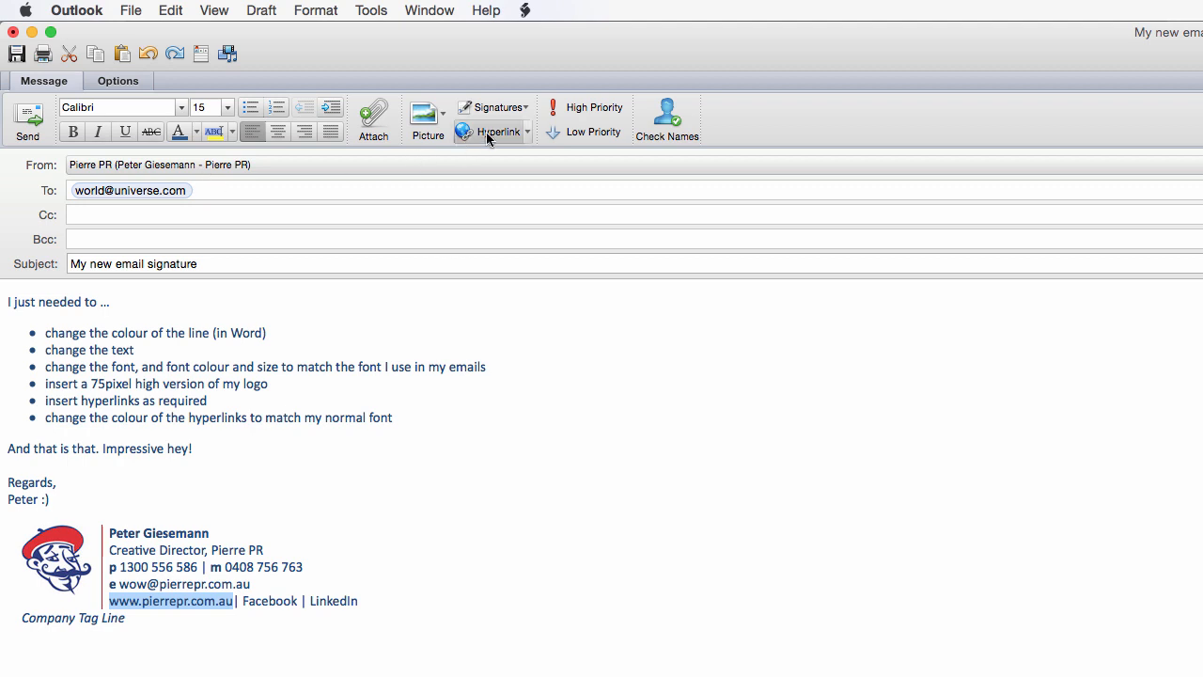
{"action": "left_click", "coordinate": [492, 131]}
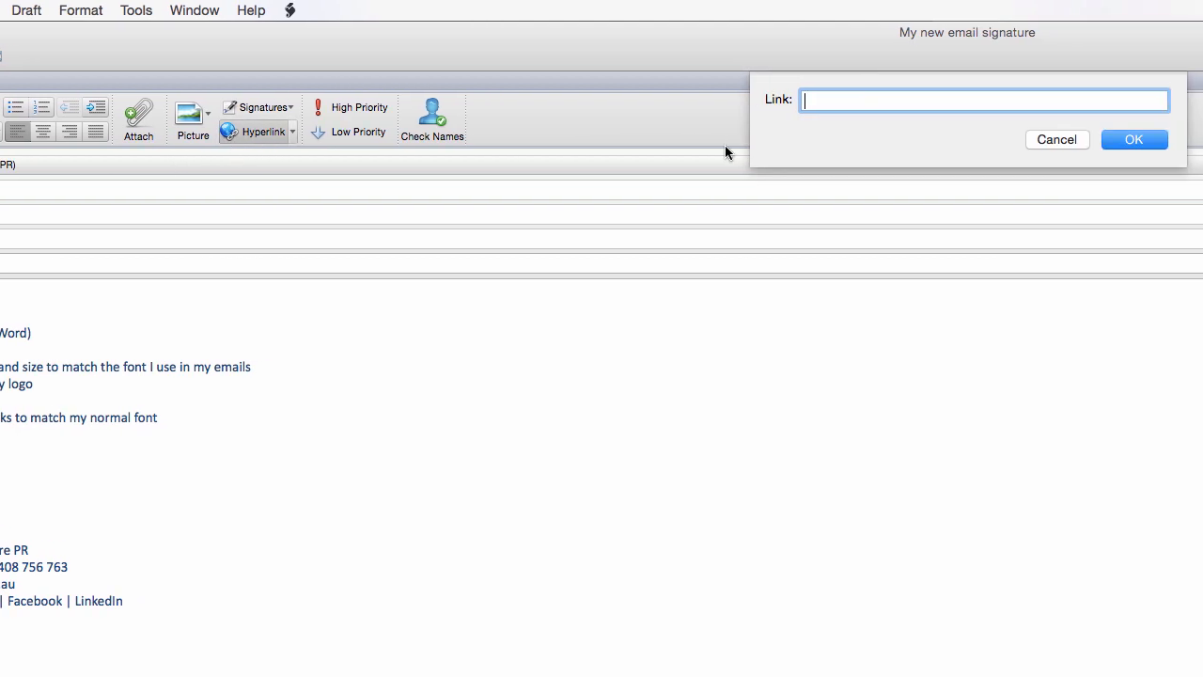
{"action": "type", "text": "http://www.pierrepr.com.au/"}
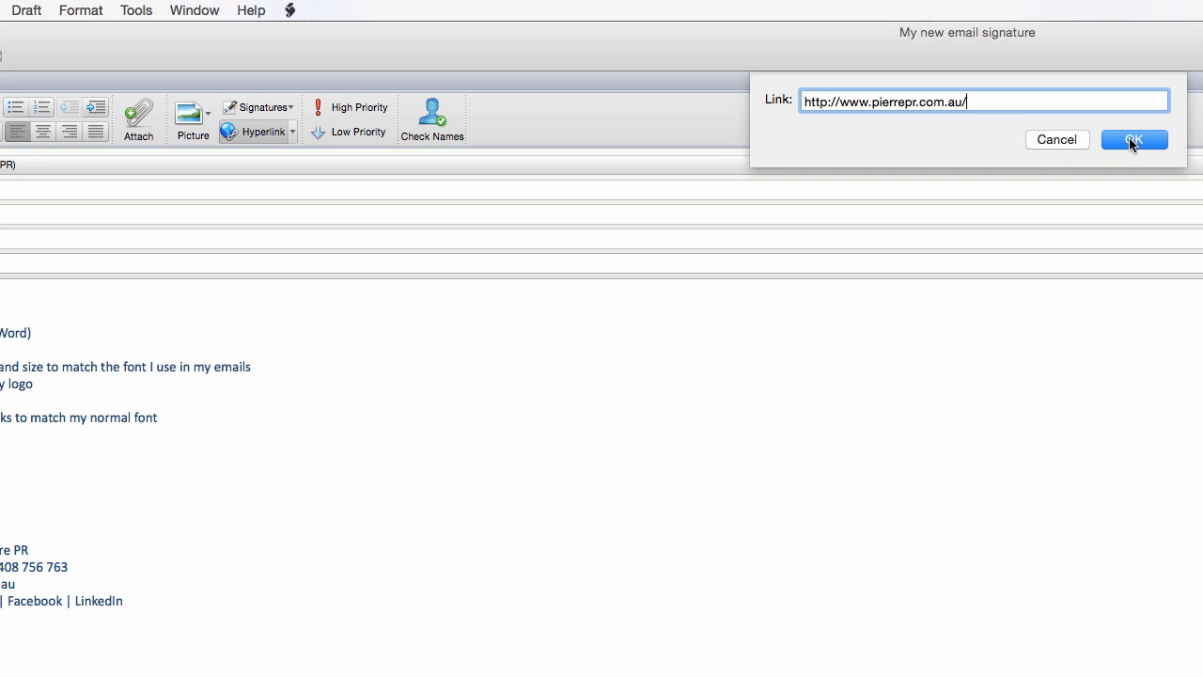
{"action": "left_click", "coordinate": [1134, 139]}
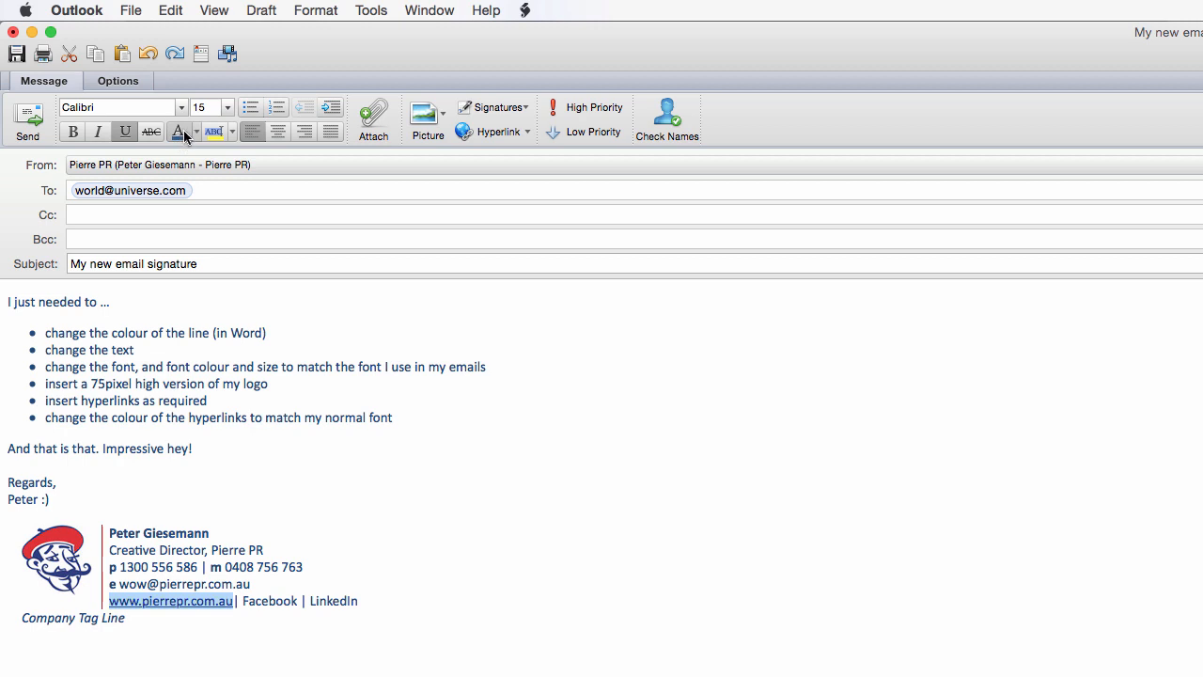
{"action": "mouse_move", "coordinate": [261, 561]}
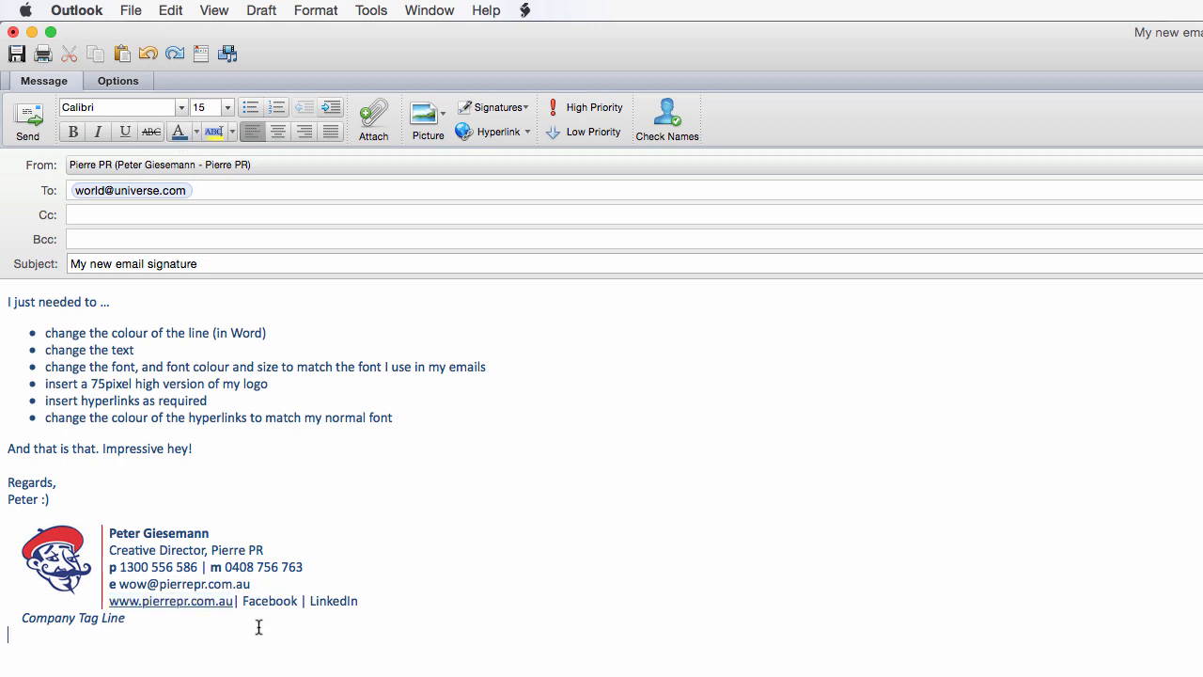
{"action": "mouse_move", "coordinate": [207, 617]}
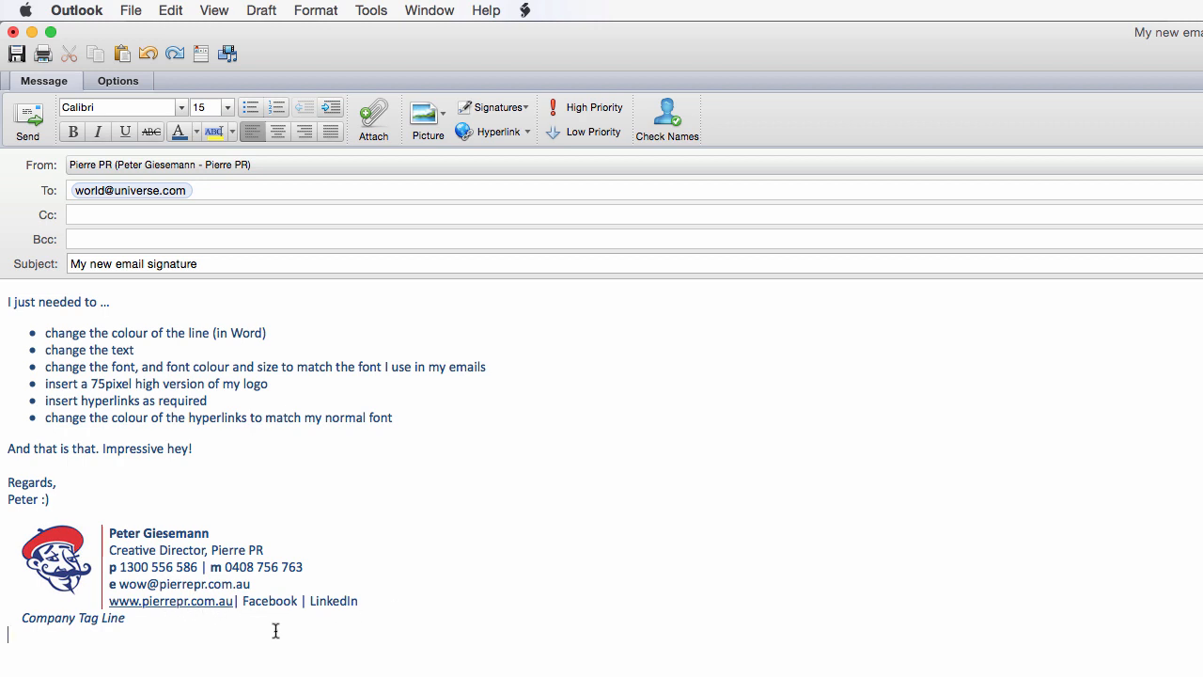
{"action": "mouse_move", "coordinate": [295, 602]}
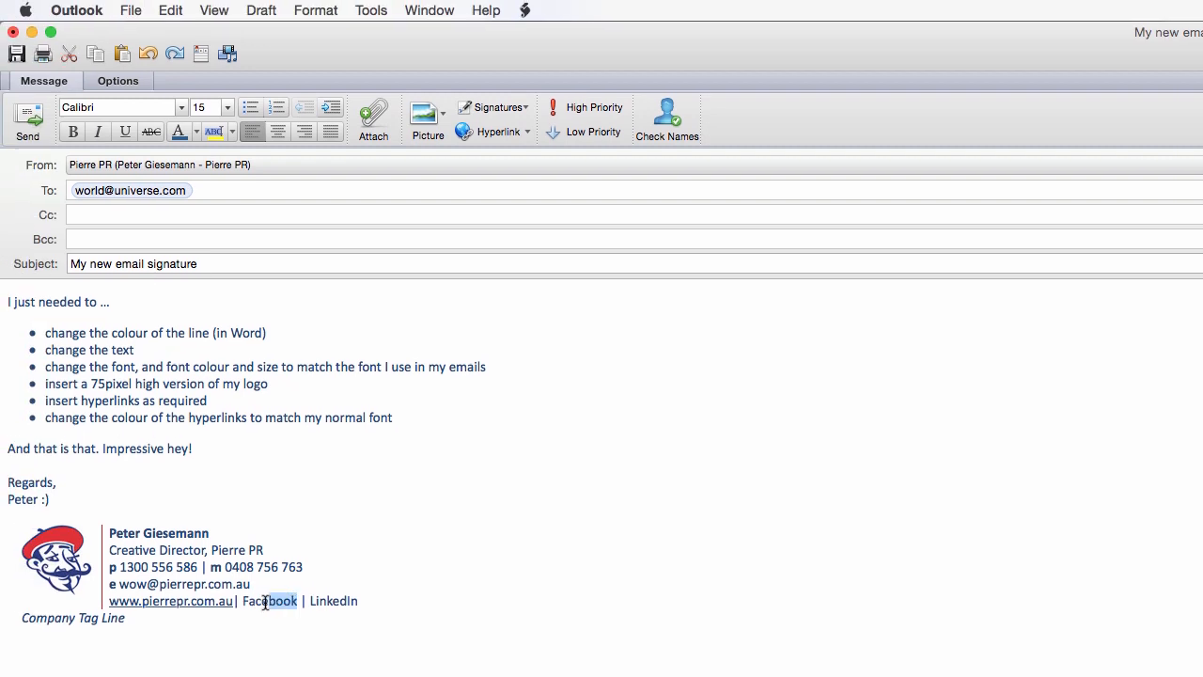
{"action": "double_click", "coordinate": [271, 601]}
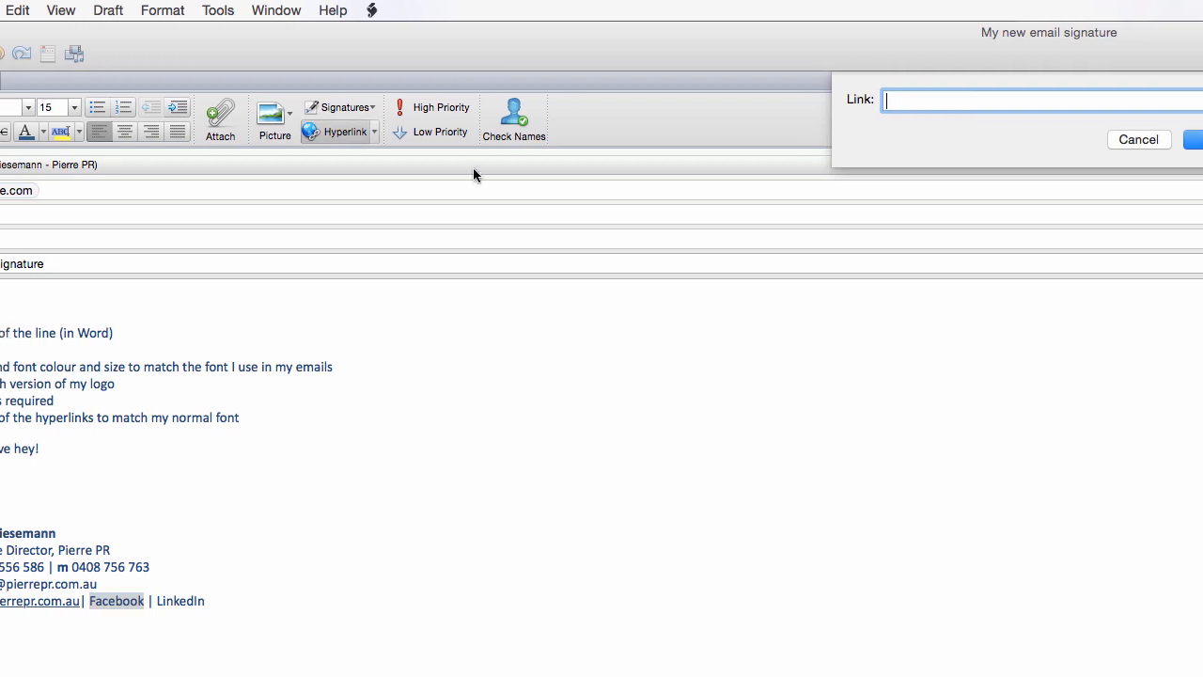
{"action": "type", "text": "www.facebook.com/pages/Pierre-PR/462505620571695?ref=hl"}
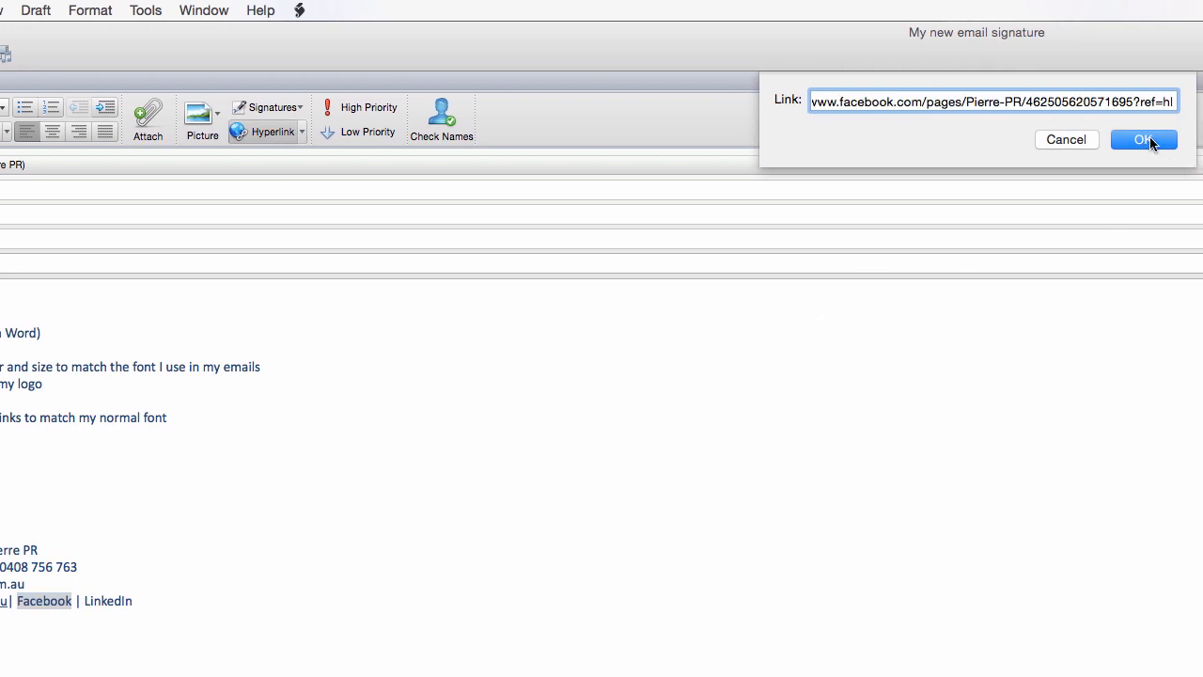
{"action": "left_click", "coordinate": [1143, 139]}
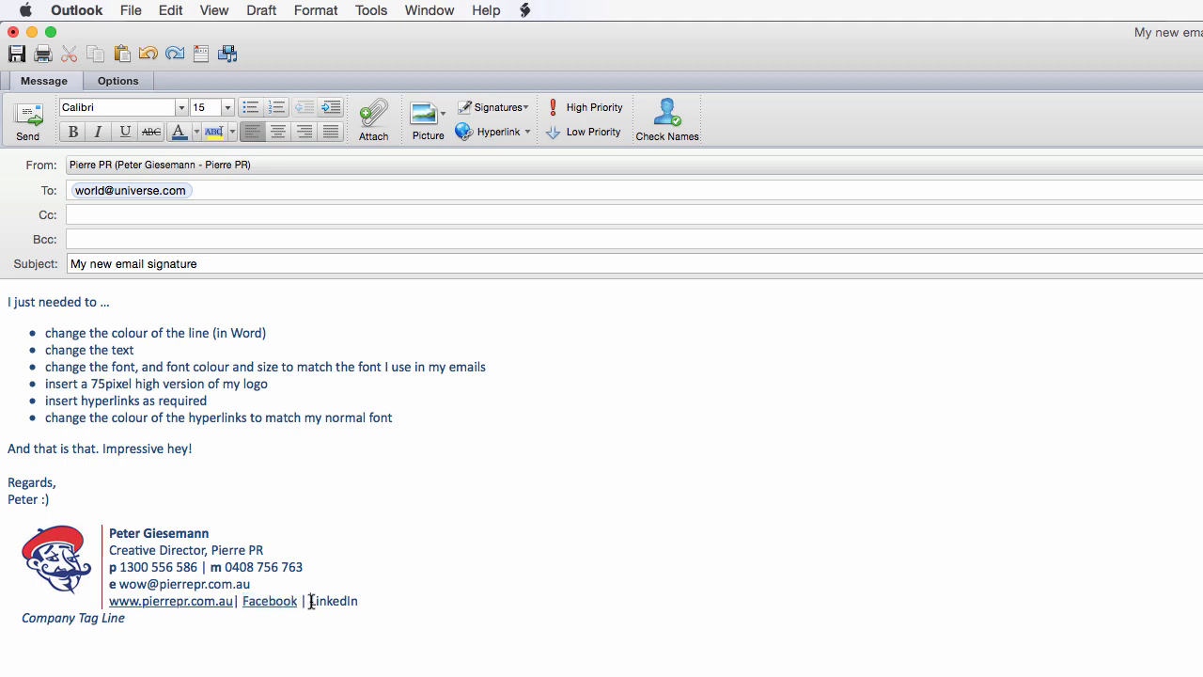
Select the LinkedIn entry in the signature ready to be edited
{"action": "double_click", "coordinate": [333, 602]}
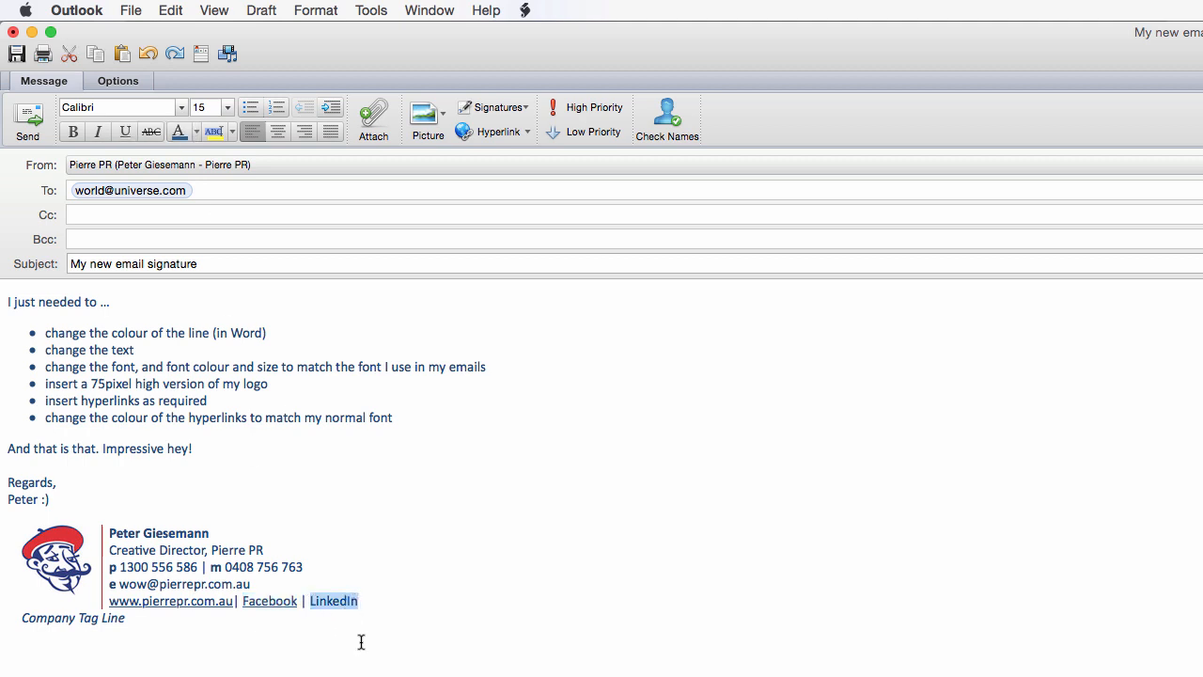
{"action": "left_click", "coordinate": [334, 602]}
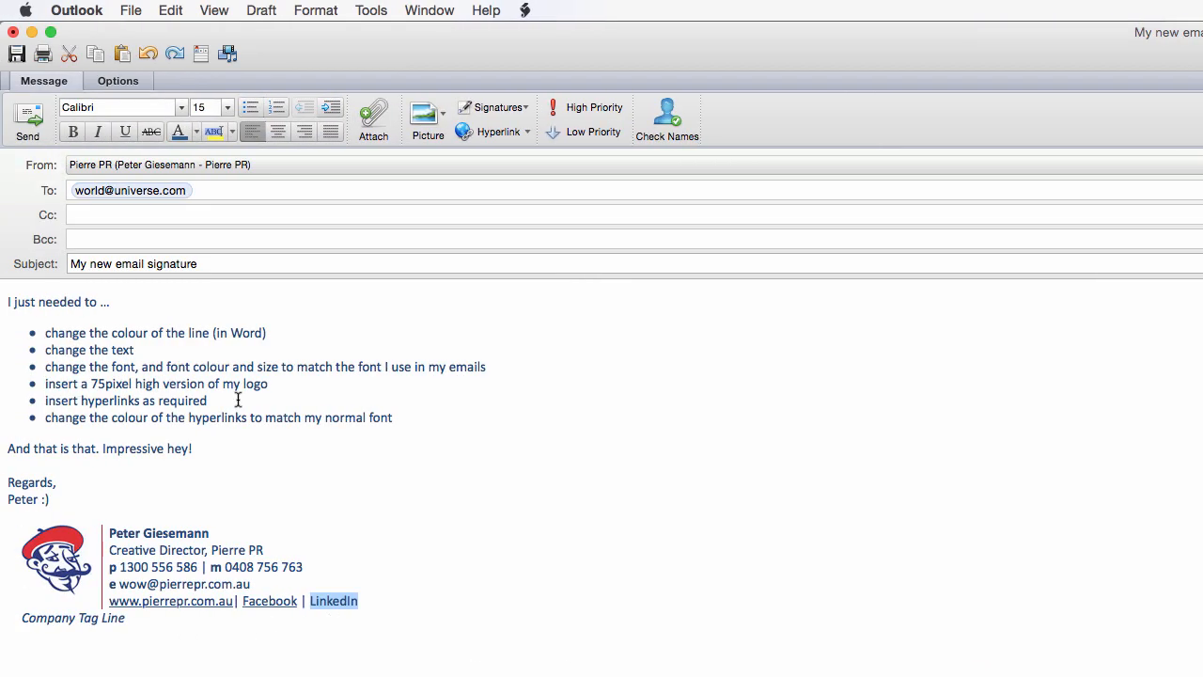
{"action": "mouse_move", "coordinate": [481, 147]}
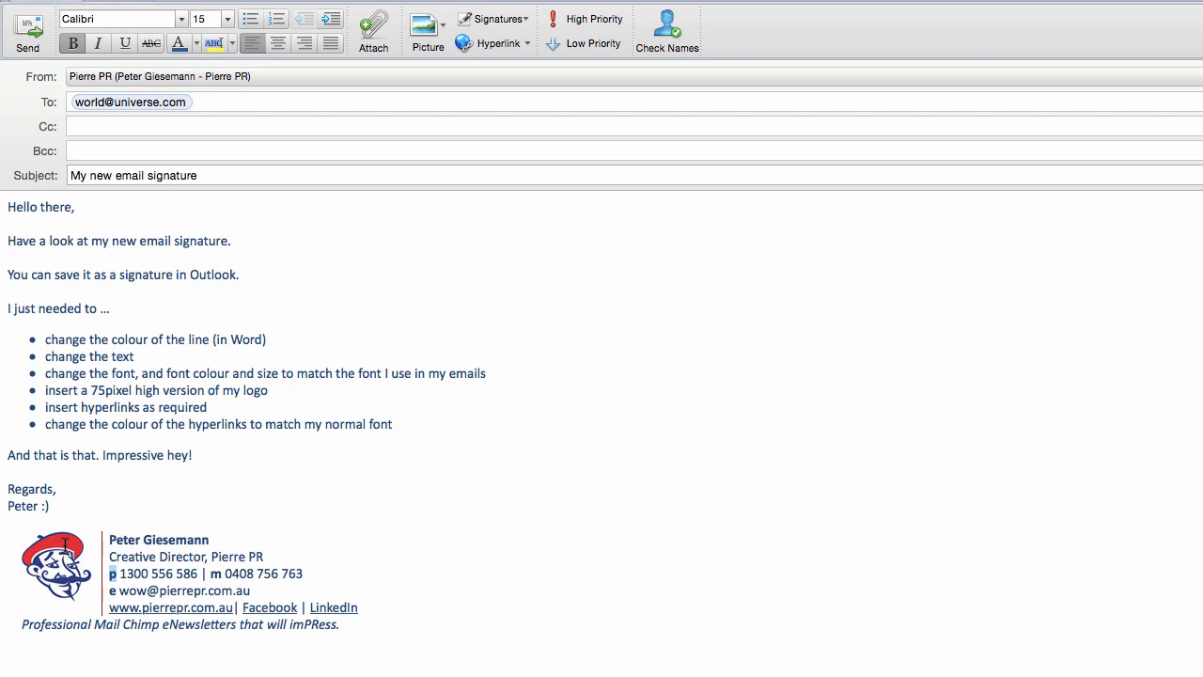
Colour the p initial red via the custom colour picker (RGB 196/52/52), then select the m initial
{"action": "left_click", "coordinate": [192, 43]}
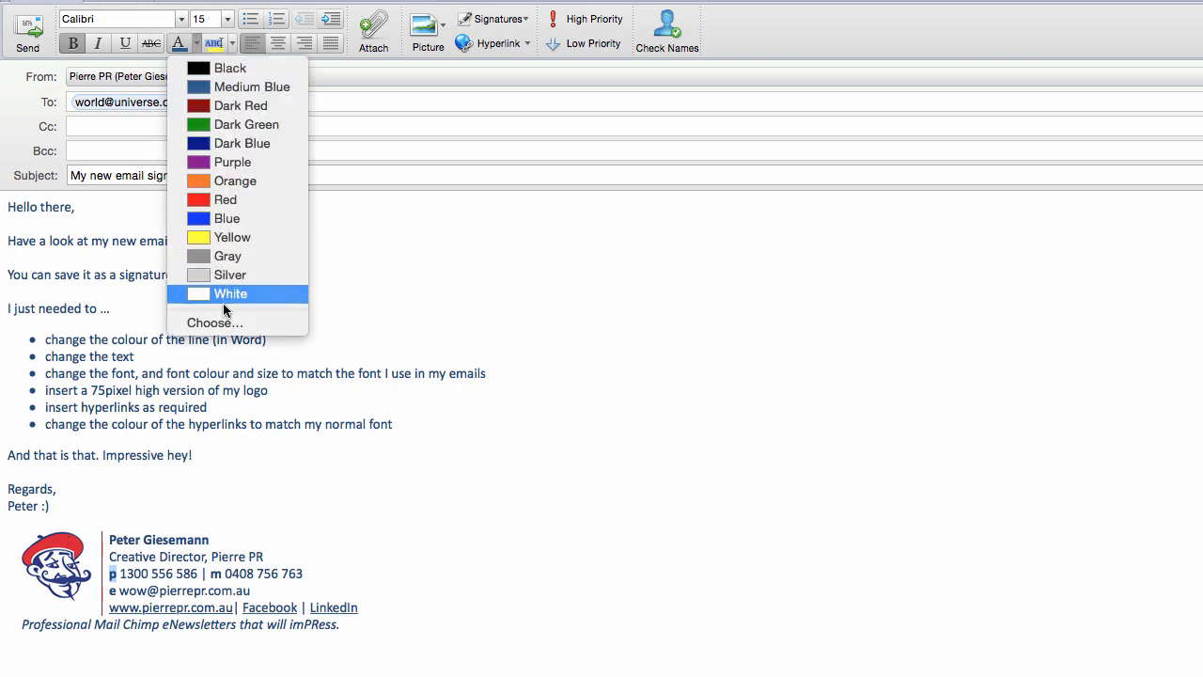
{"action": "left_click", "coordinate": [214, 324]}
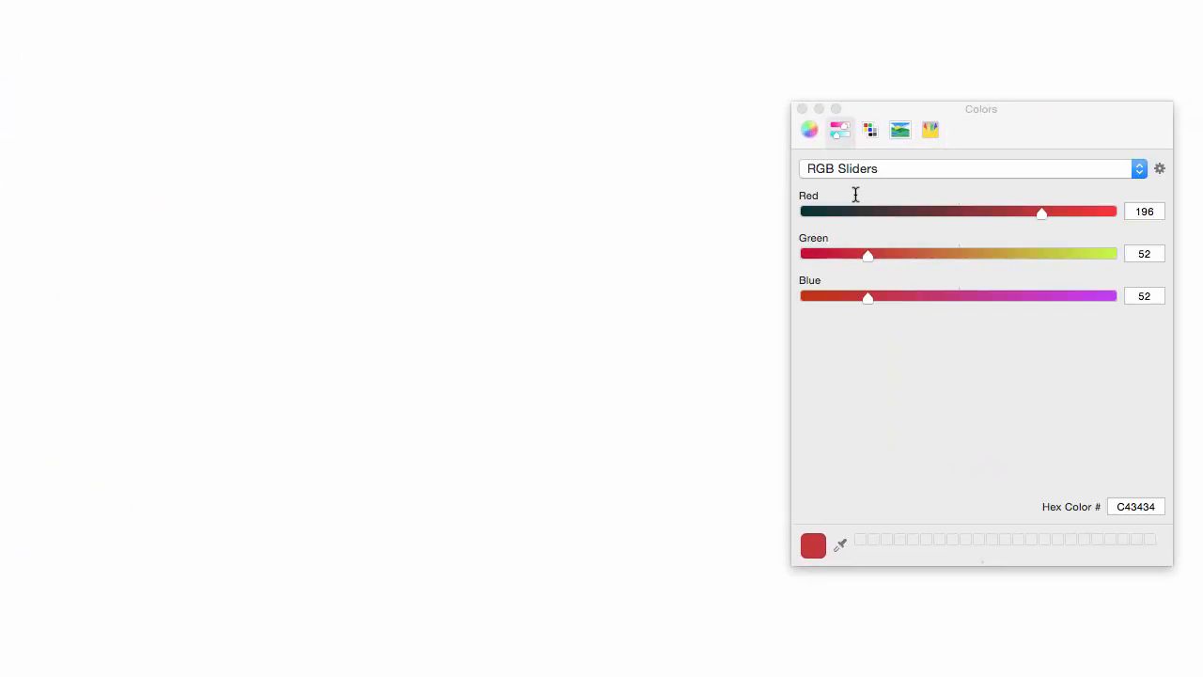
{"action": "left_click", "coordinate": [1137, 506]}
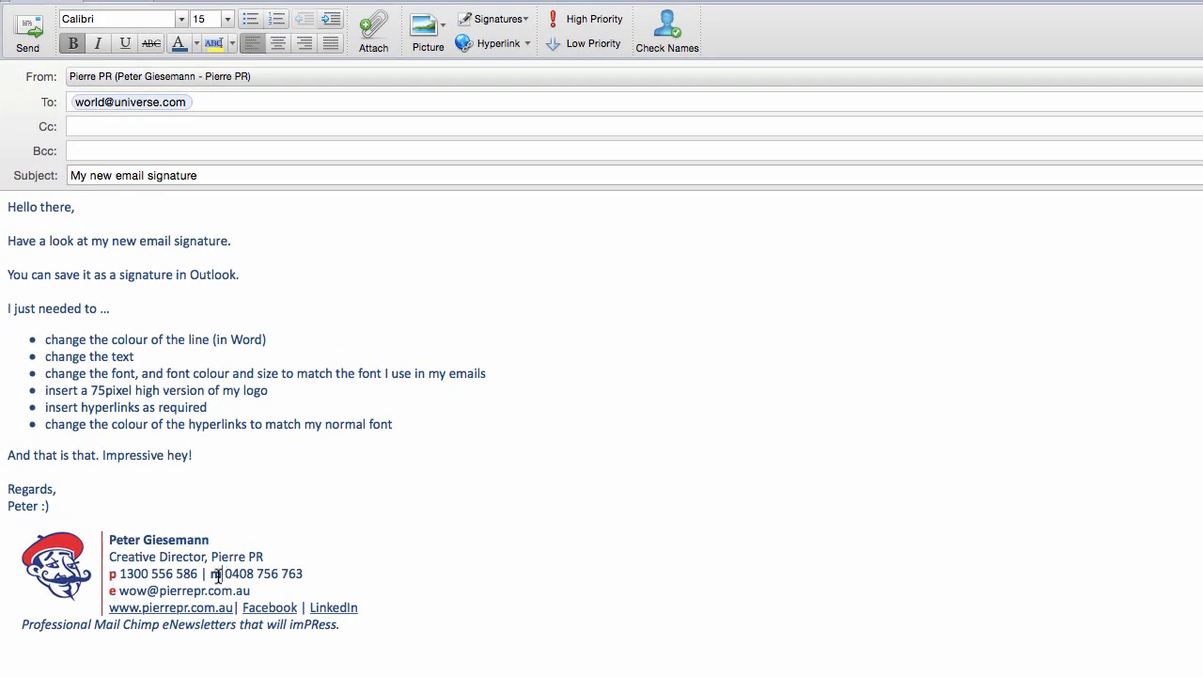
{"action": "double_click", "coordinate": [218, 575]}
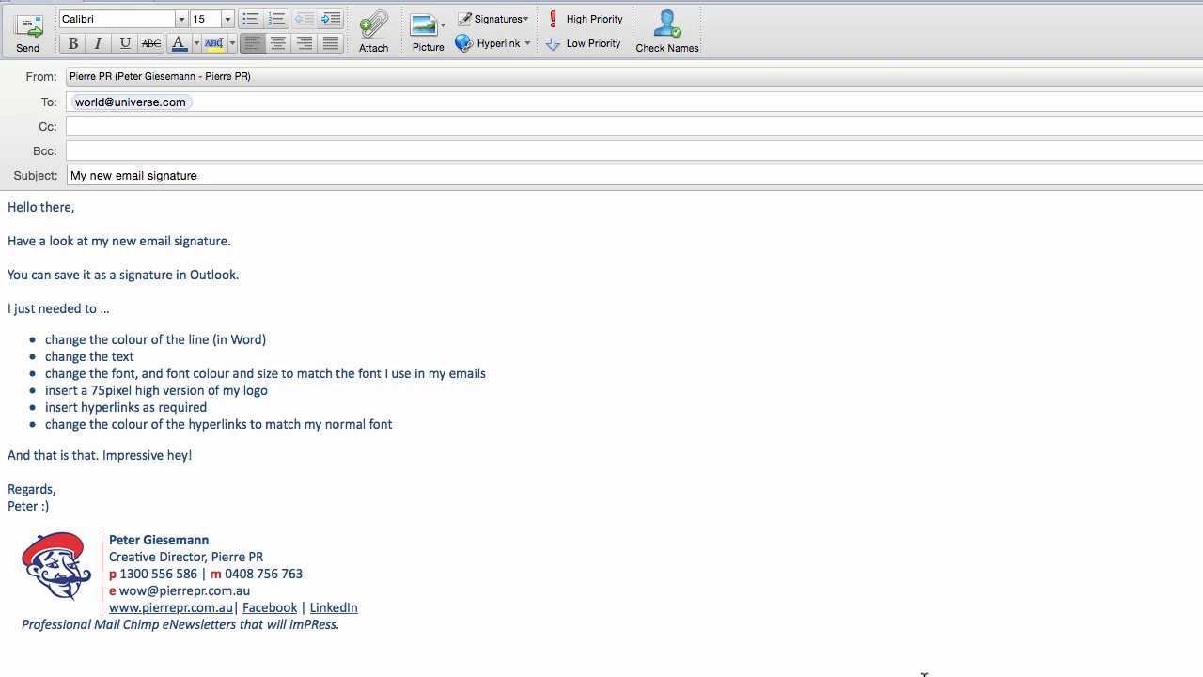
{"action": "mouse_move", "coordinate": [627, 639]}
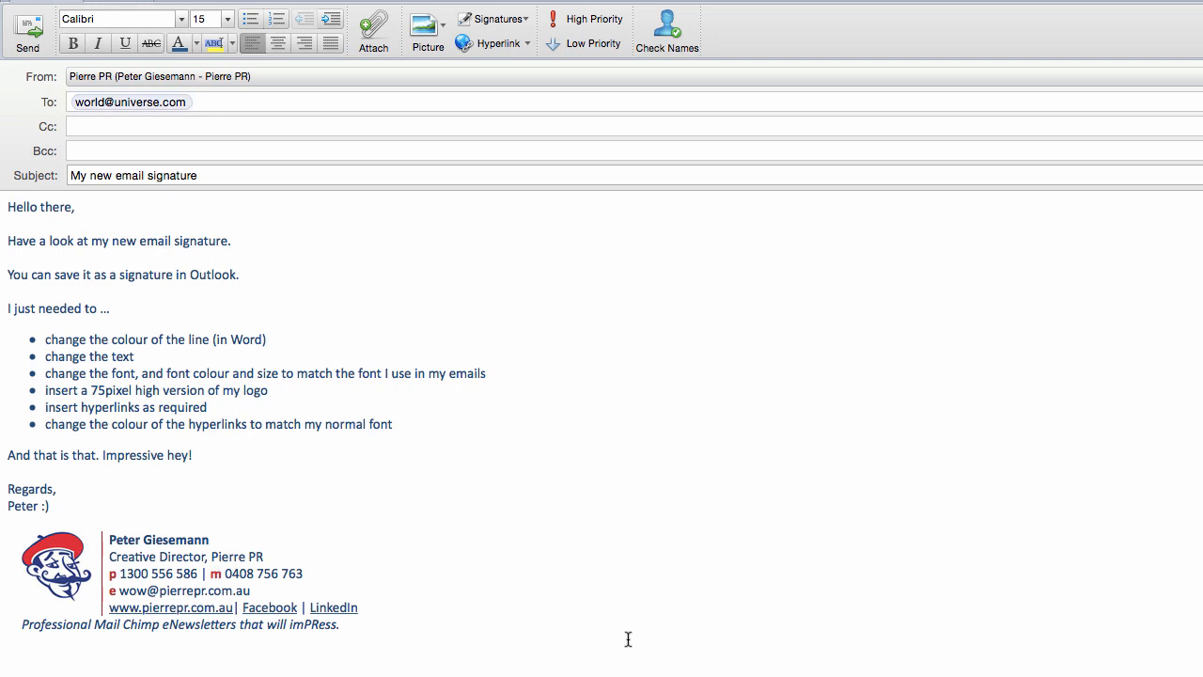
{"action": "mouse_move", "coordinate": [593, 620]}
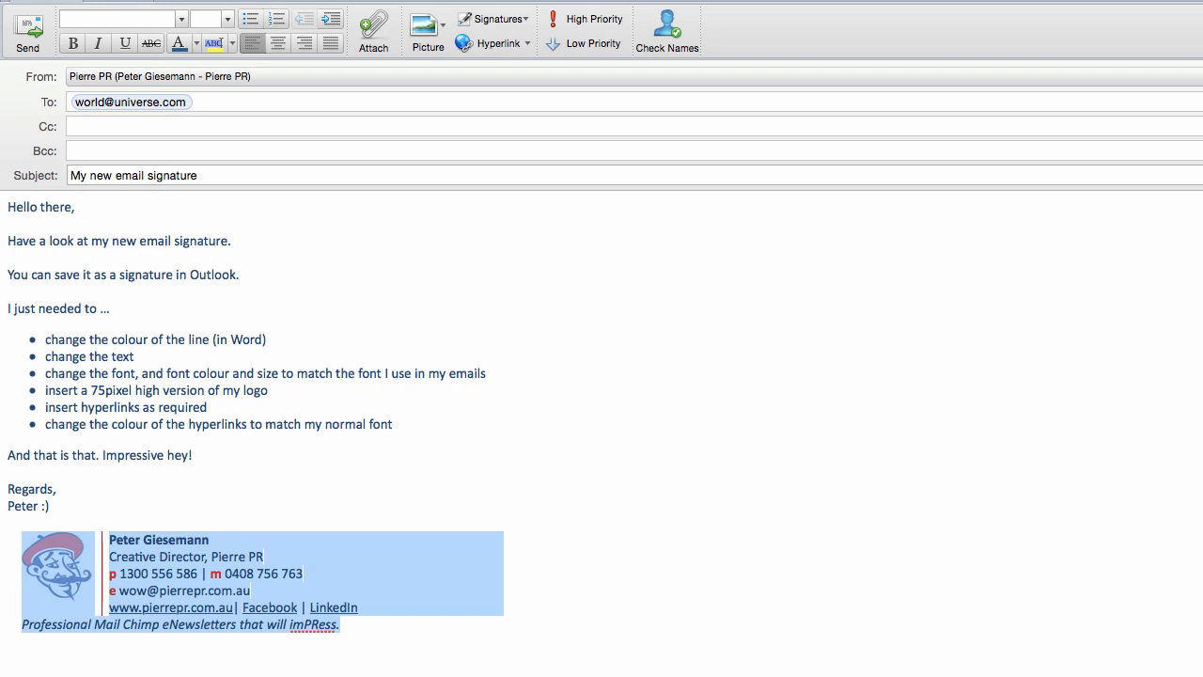
{"action": "mouse_move", "coordinate": [908, 586]}
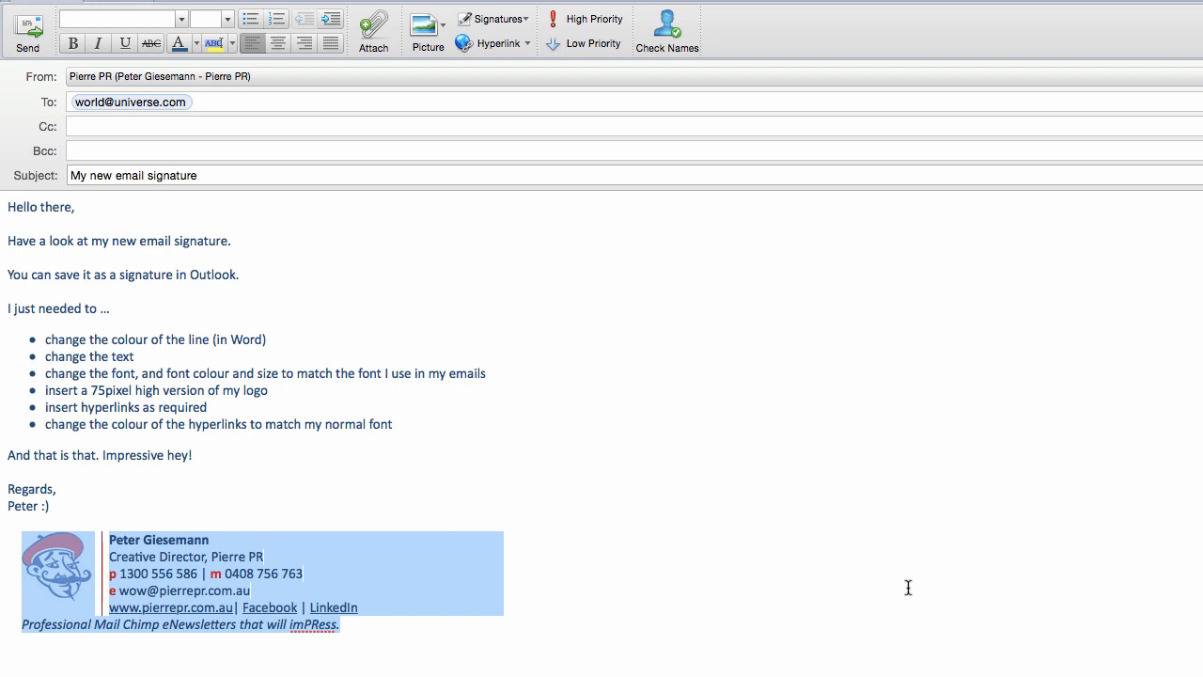
Add a new signature entry named 'Pierre PR' in the Edit Signatures dialog
{"action": "left_click", "coordinate": [496, 19]}
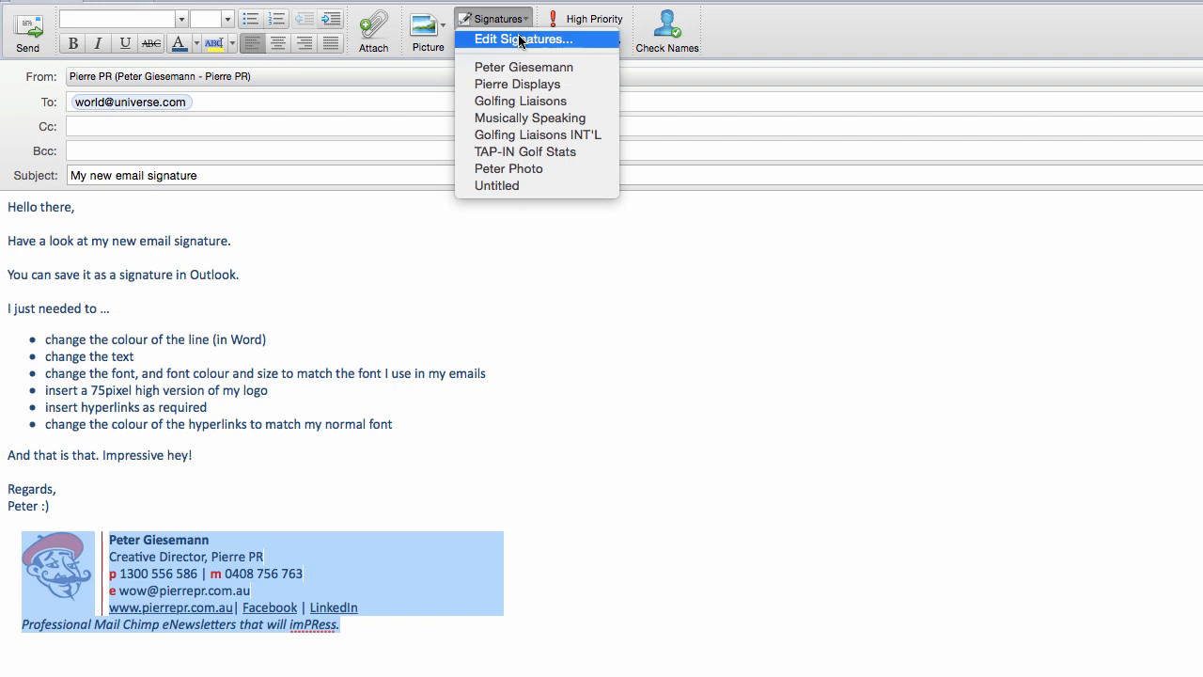
{"action": "left_click", "coordinate": [528, 38]}
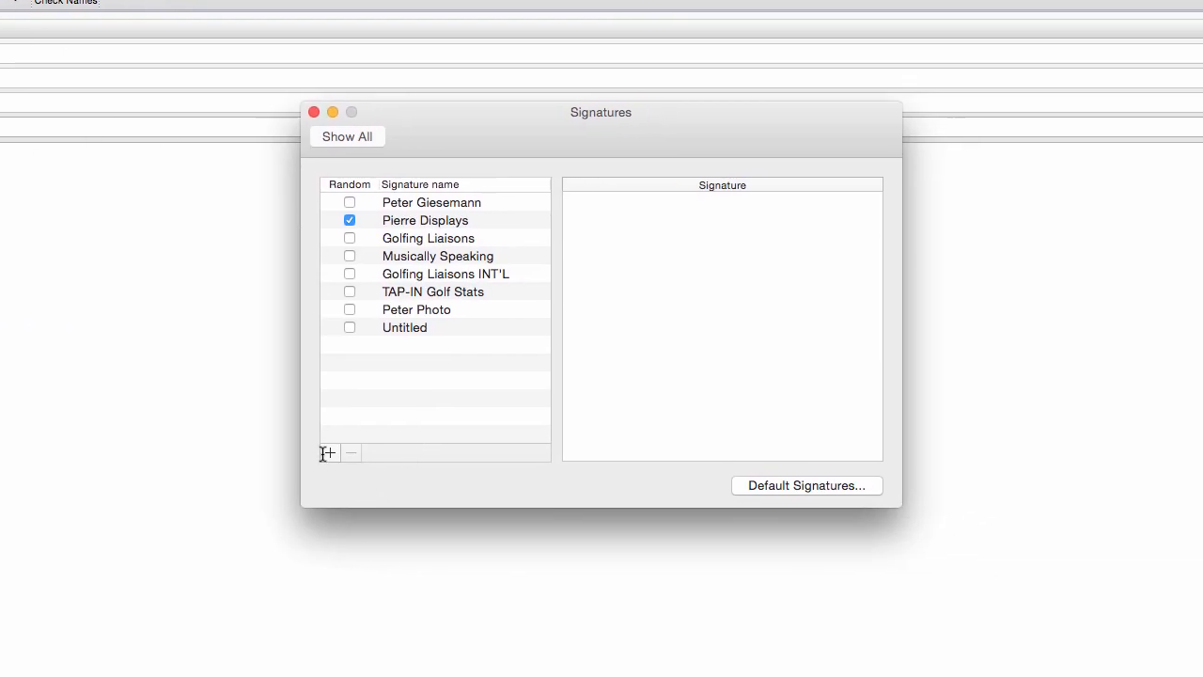
{"action": "left_click", "coordinate": [329, 453]}
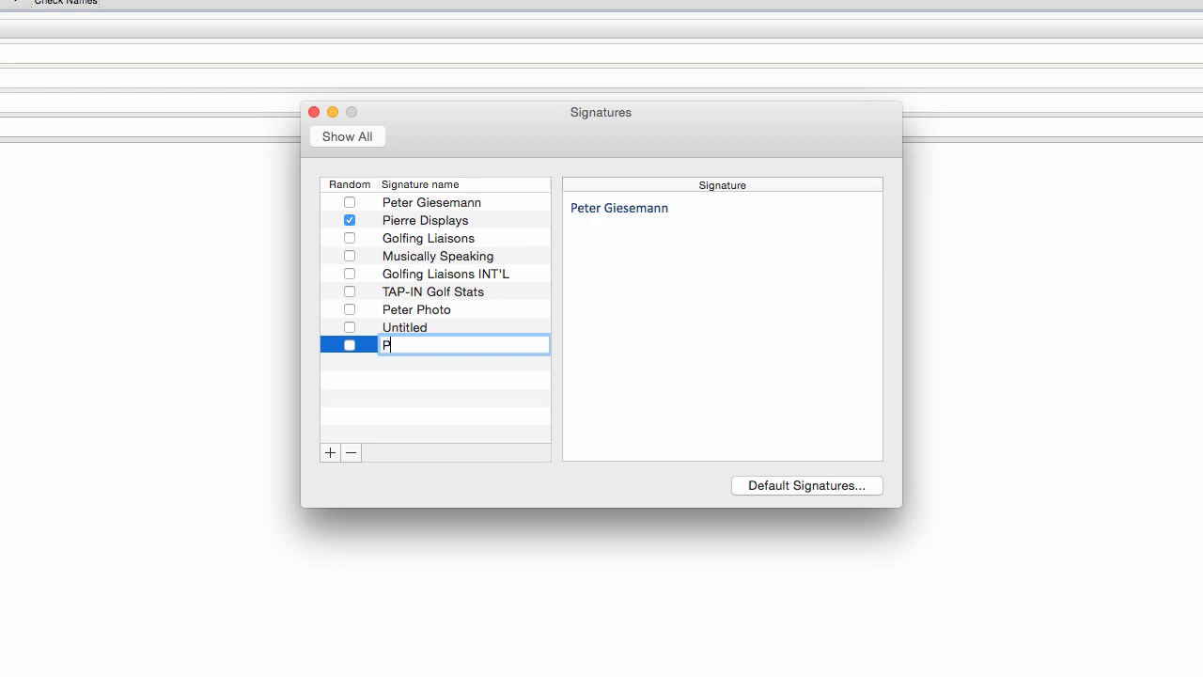
{"action": "type", "text": "ierre PR"}
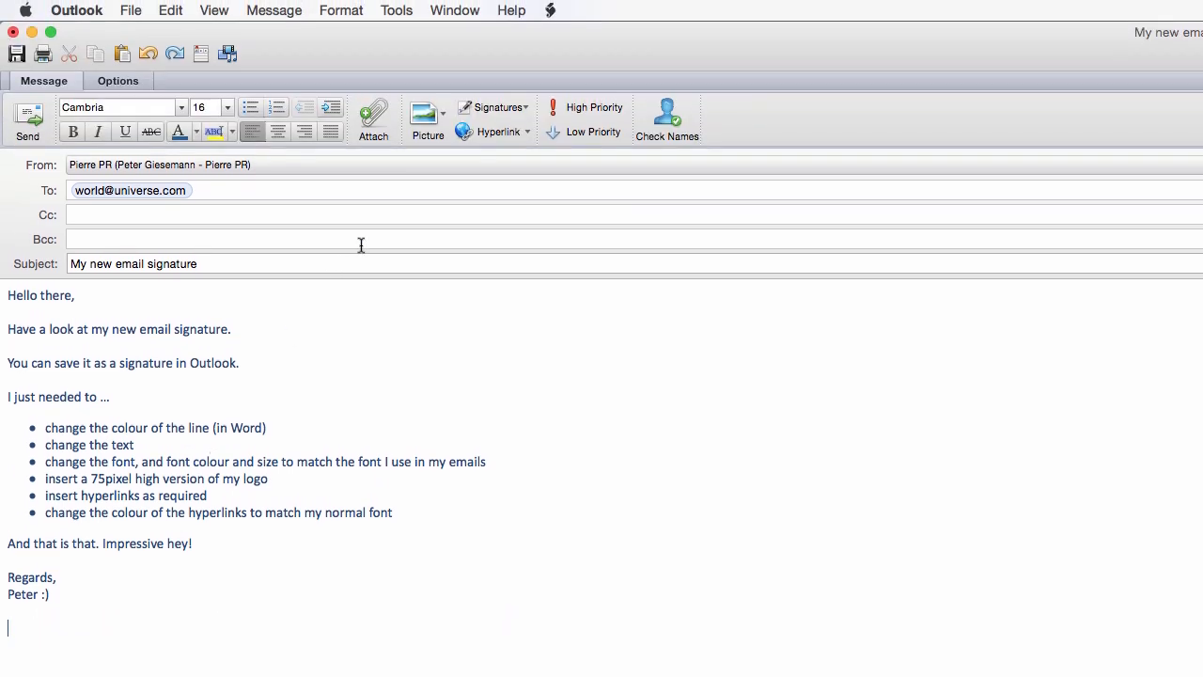
Insert the saved Pierre PR signature below the sign-off from the Signatures list
{"action": "left_click", "coordinate": [493, 105]}
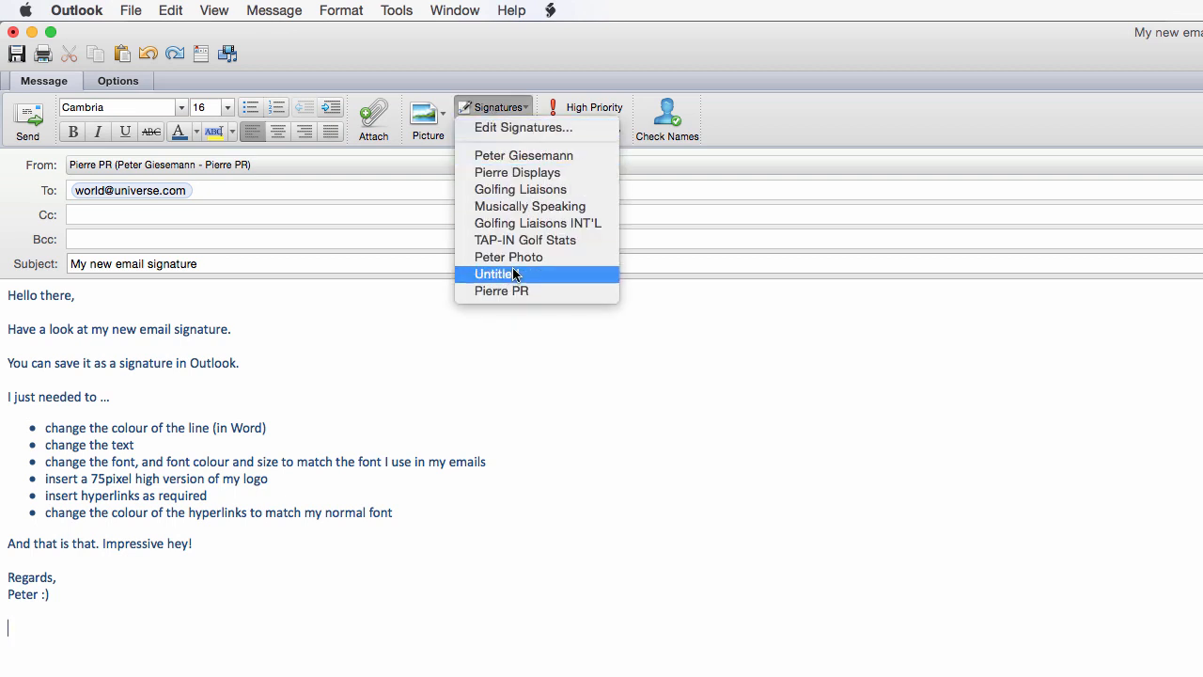
{"action": "left_click", "coordinate": [498, 274]}
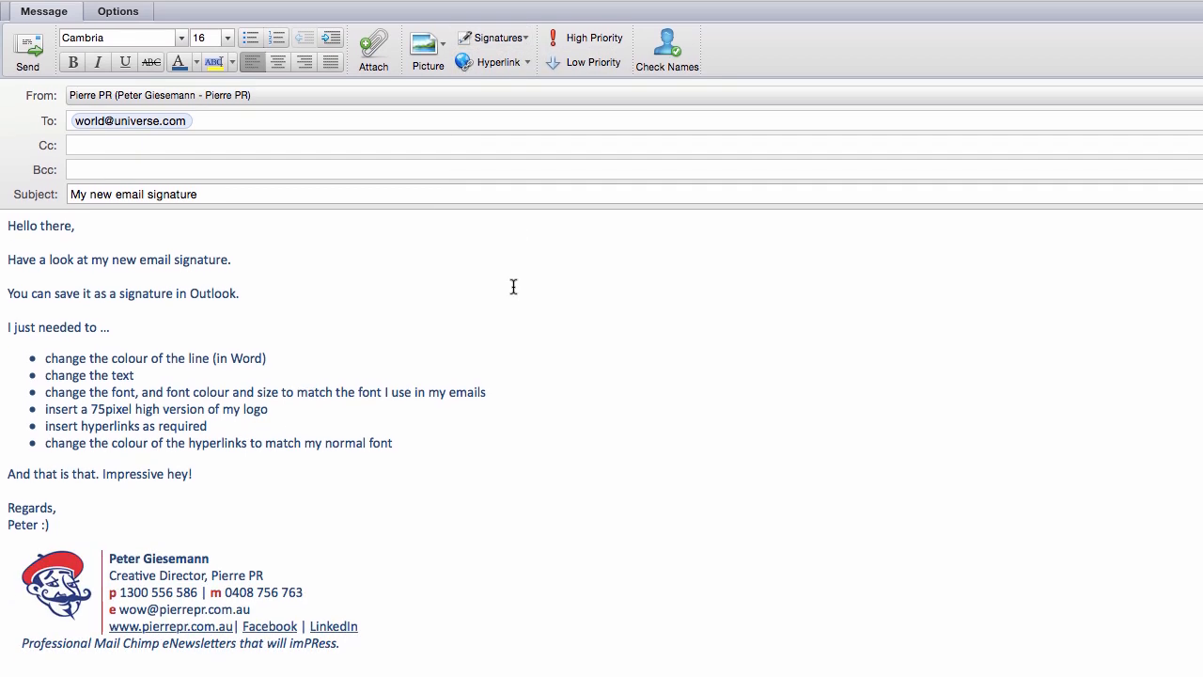
{"action": "mouse_move", "coordinate": [192, 643]}
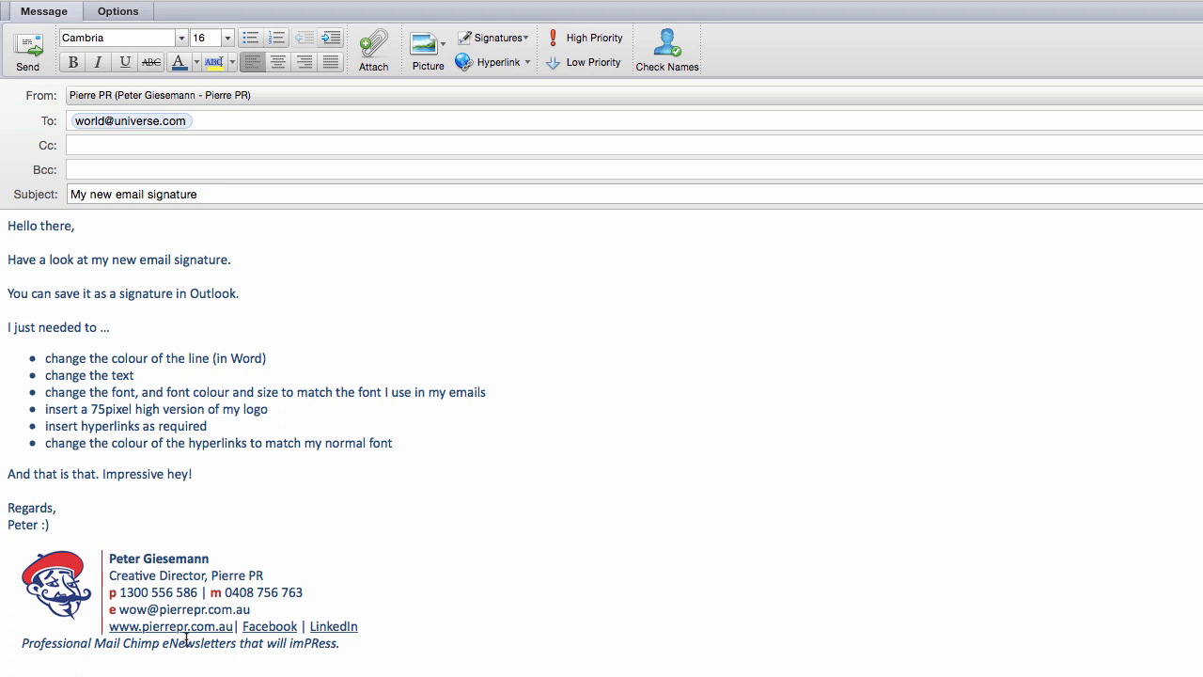
{"action": "mouse_move", "coordinate": [269, 628]}
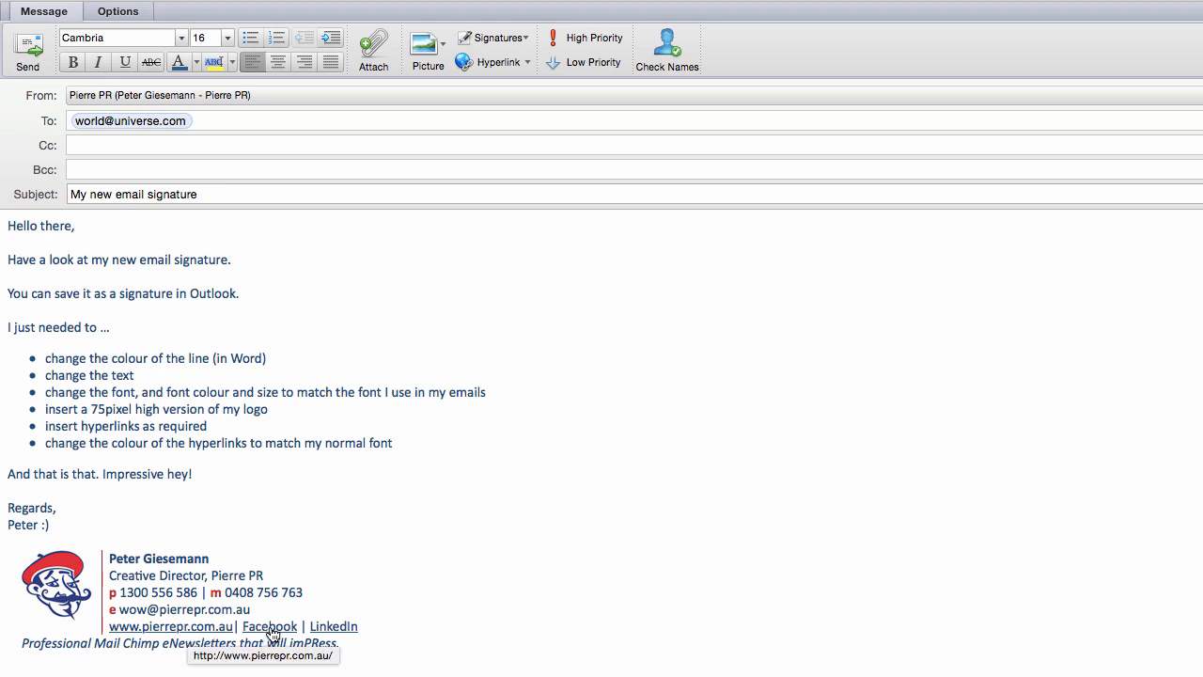
{"action": "mouse_move", "coordinate": [272, 631]}
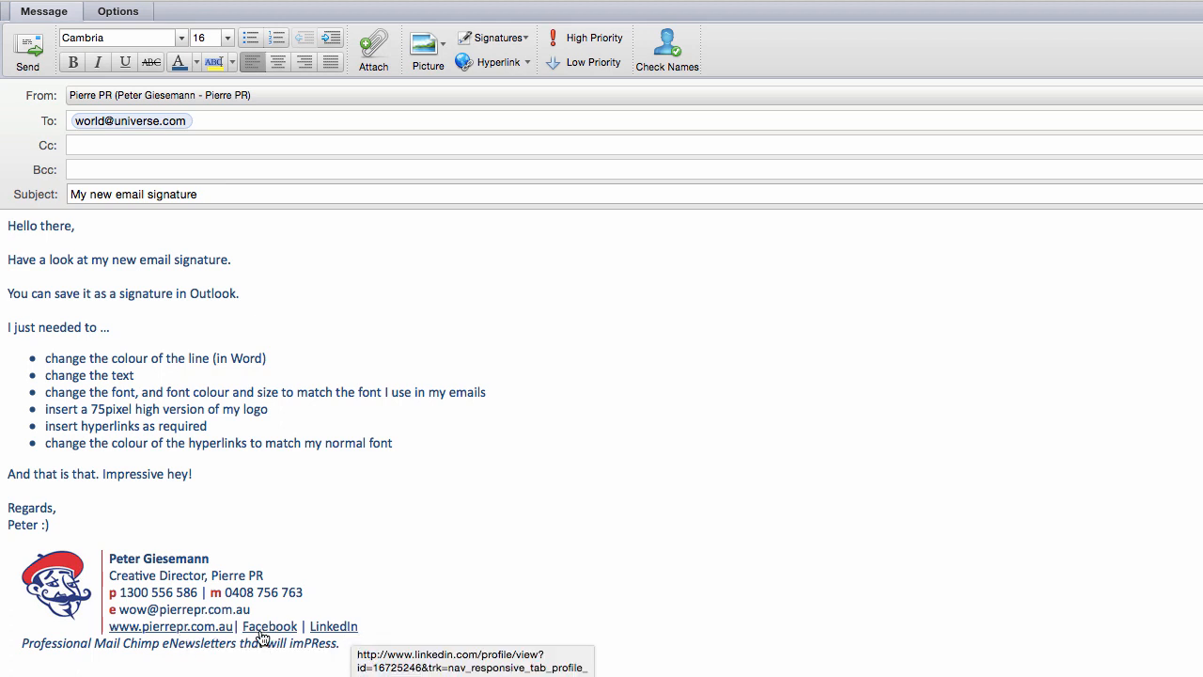
{"action": "mouse_move", "coordinate": [3, 666]}
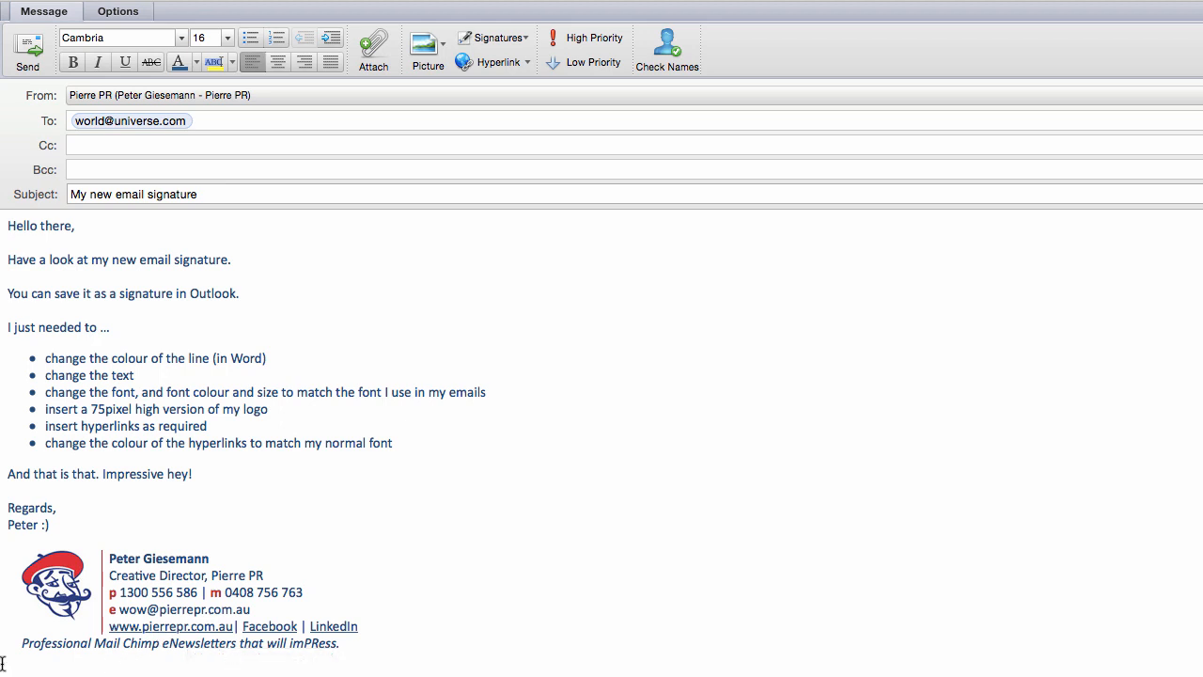